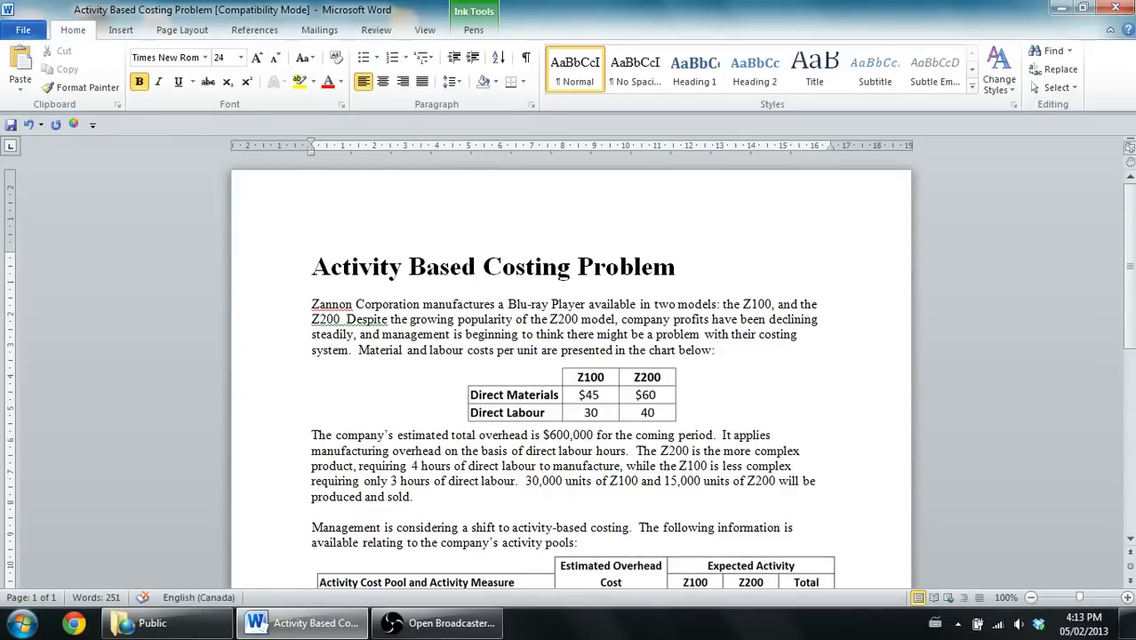
Zoom the Activity Based Costing Problem page to 140%
{"action": "left_click", "coordinate": [312, 266]}
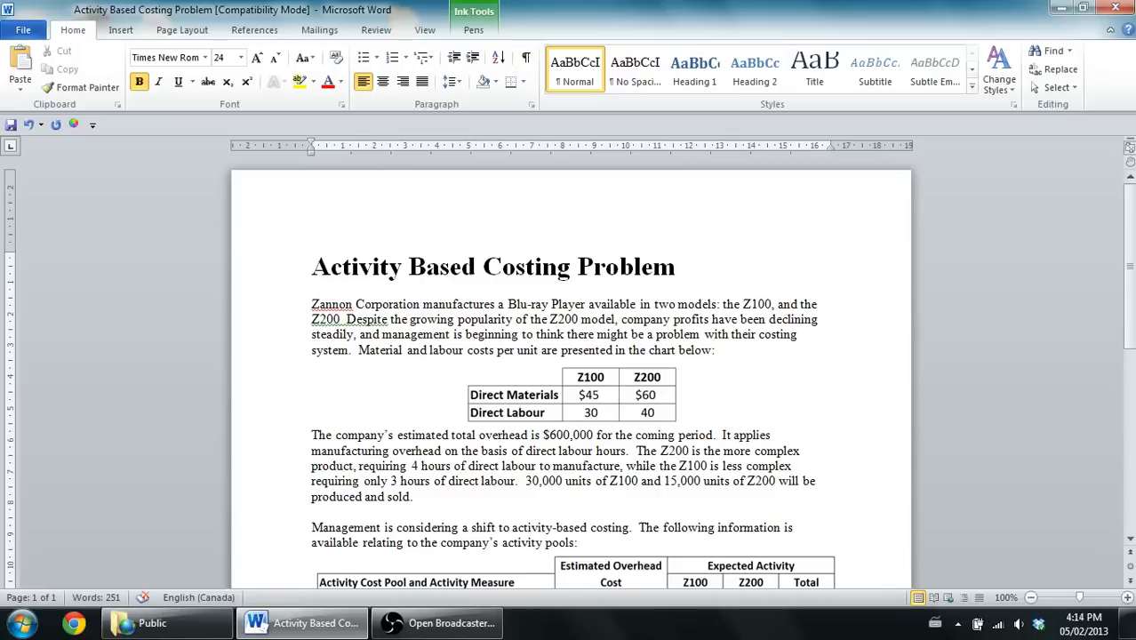
{"action": "left_click", "coordinate": [313, 266]}
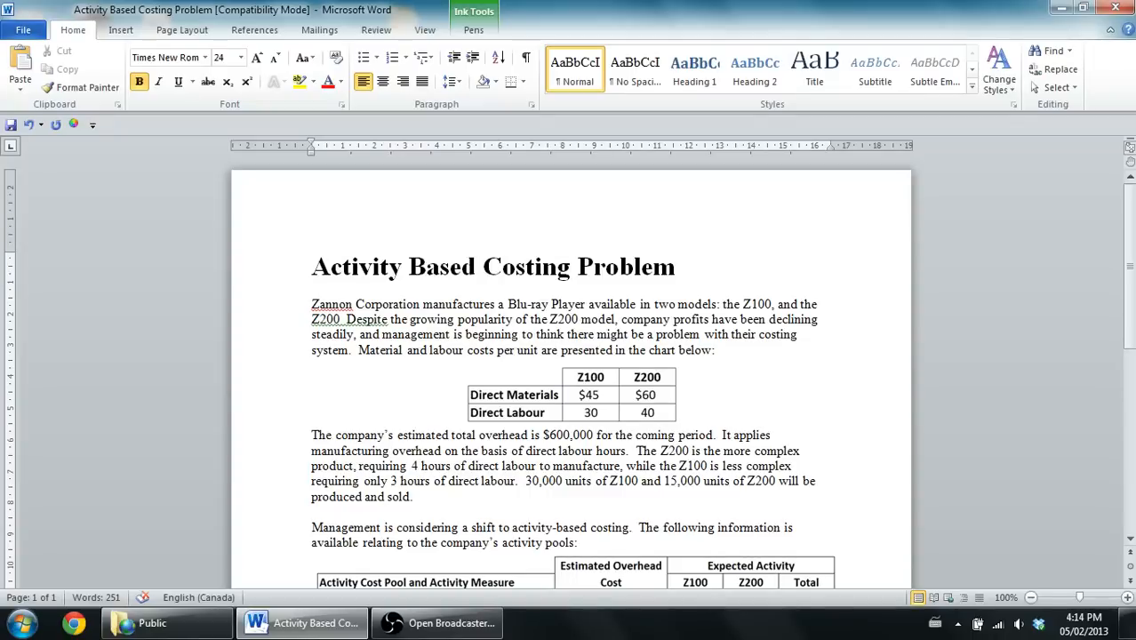
{"action": "left_click", "coordinate": [313, 267]}
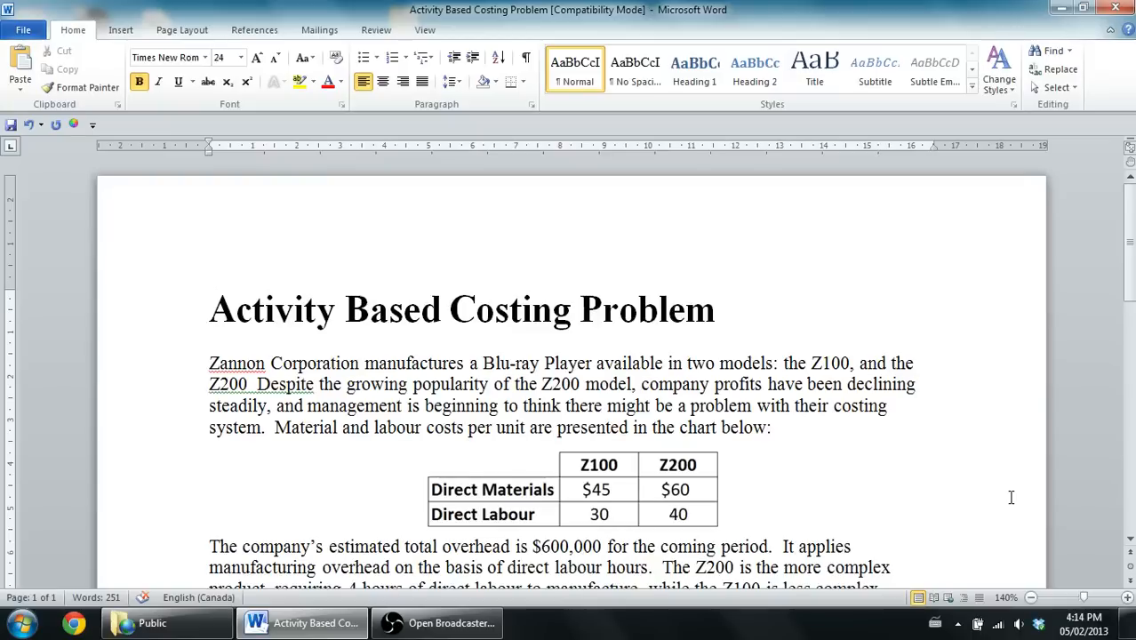
Select the Pen for handwriting and scroll slightly down the page
{"action": "left_click", "coordinate": [210, 309]}
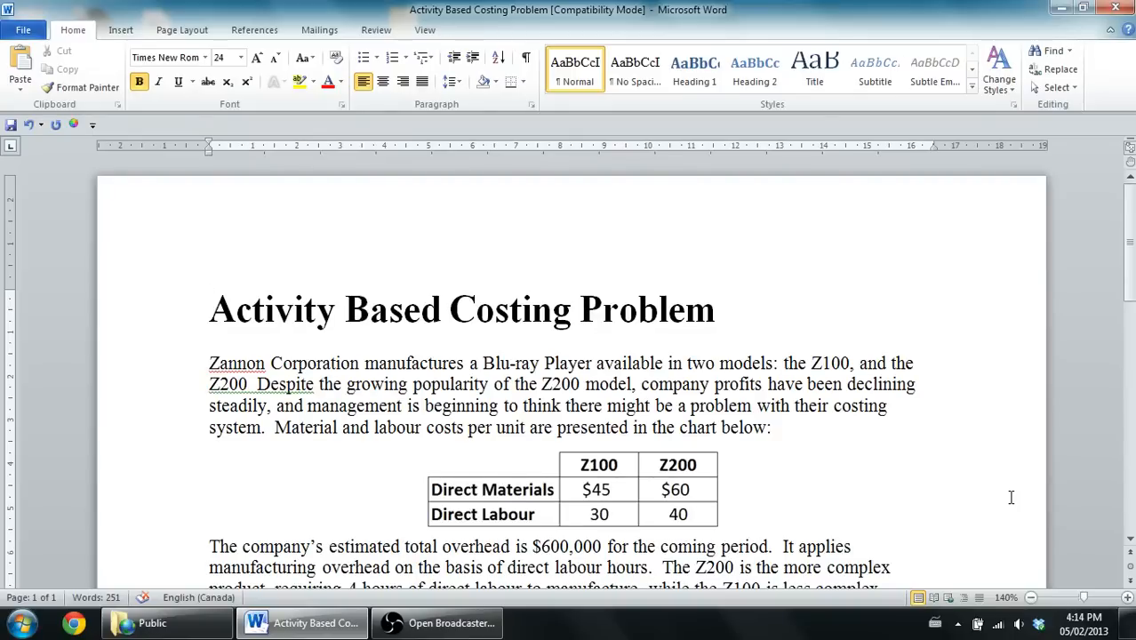
{"action": "mouse_move", "coordinate": [1008, 492]}
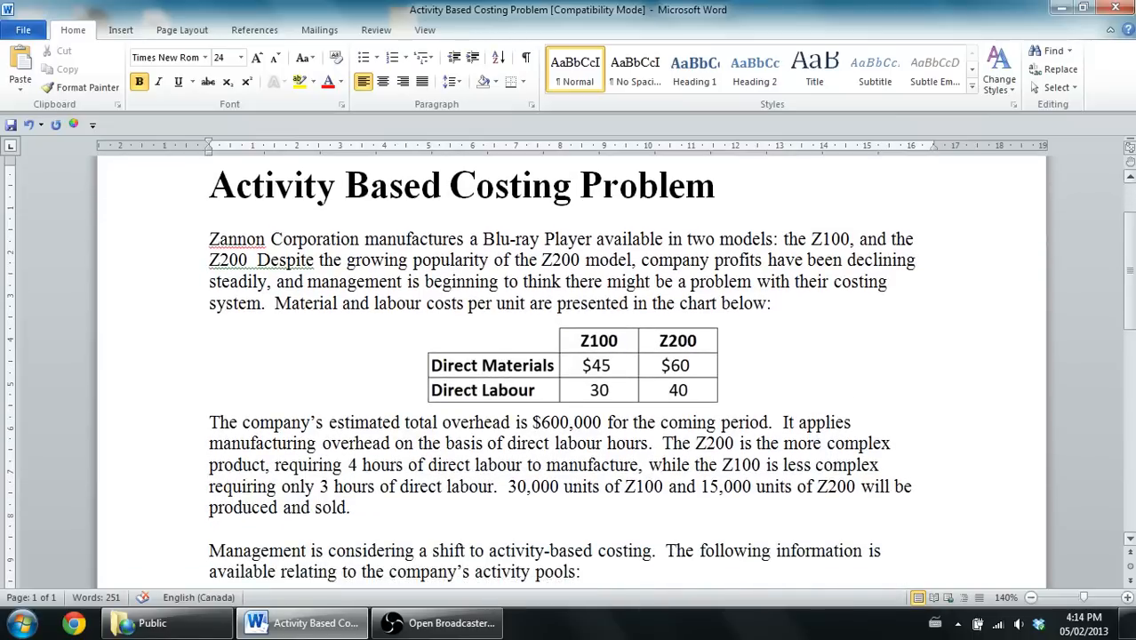
{"action": "scroll", "scroll_direction": "down", "scroll_amount": 3}
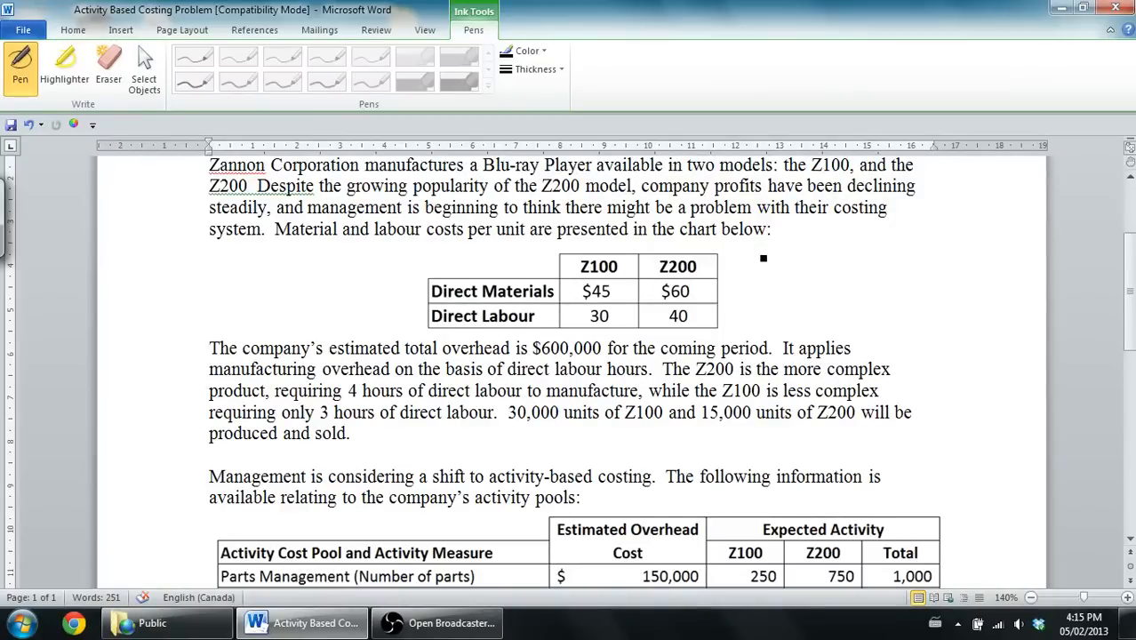
Handwrite 'Est MOH = 600,000' over 'Est Base ~DL Hours' right of the table
{"action": "left_click_drag", "start_coordinate": [751, 261], "coordinate": [809, 261]}
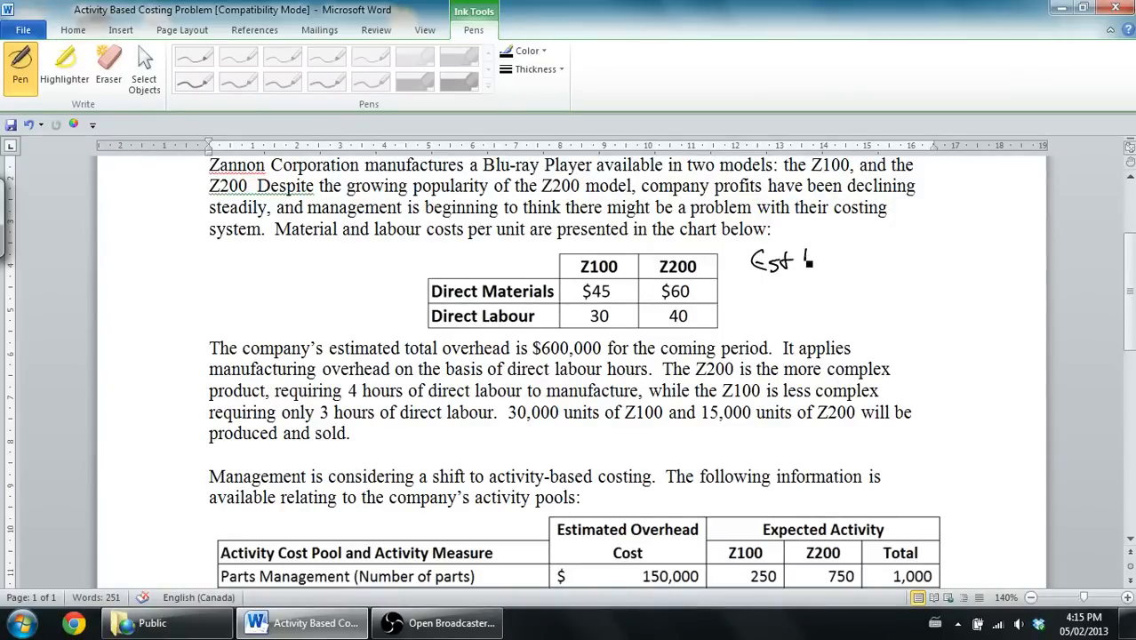
{"action": "left_click_drag", "start_coordinate": [805, 258], "coordinate": [854, 262]}
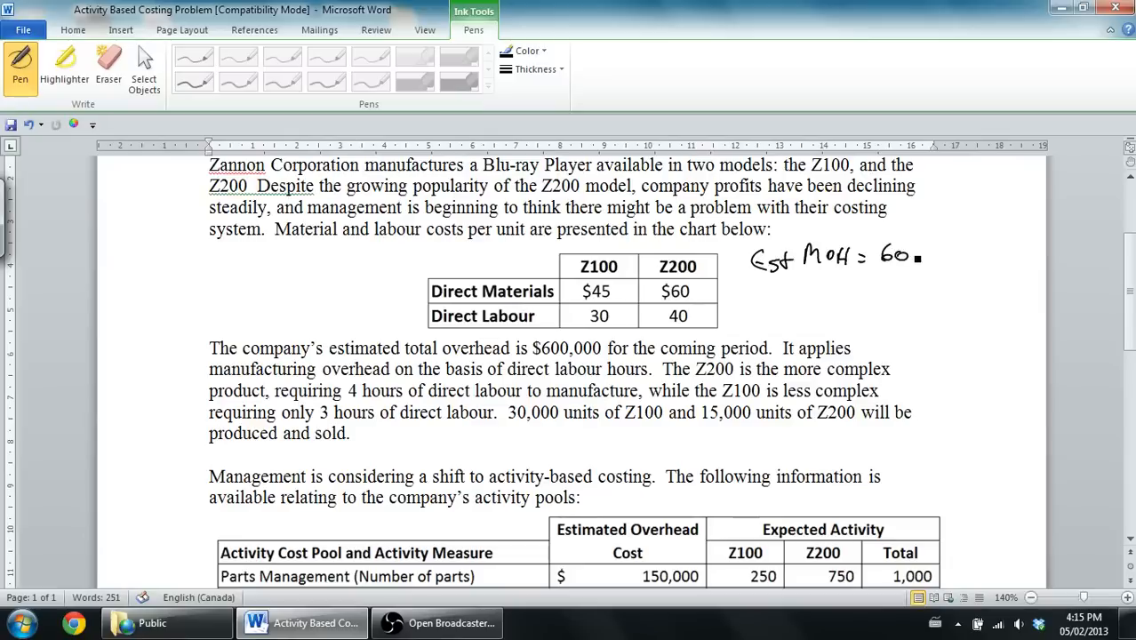
{"action": "left_click_drag", "start_coordinate": [907, 258], "coordinate": [951, 262]}
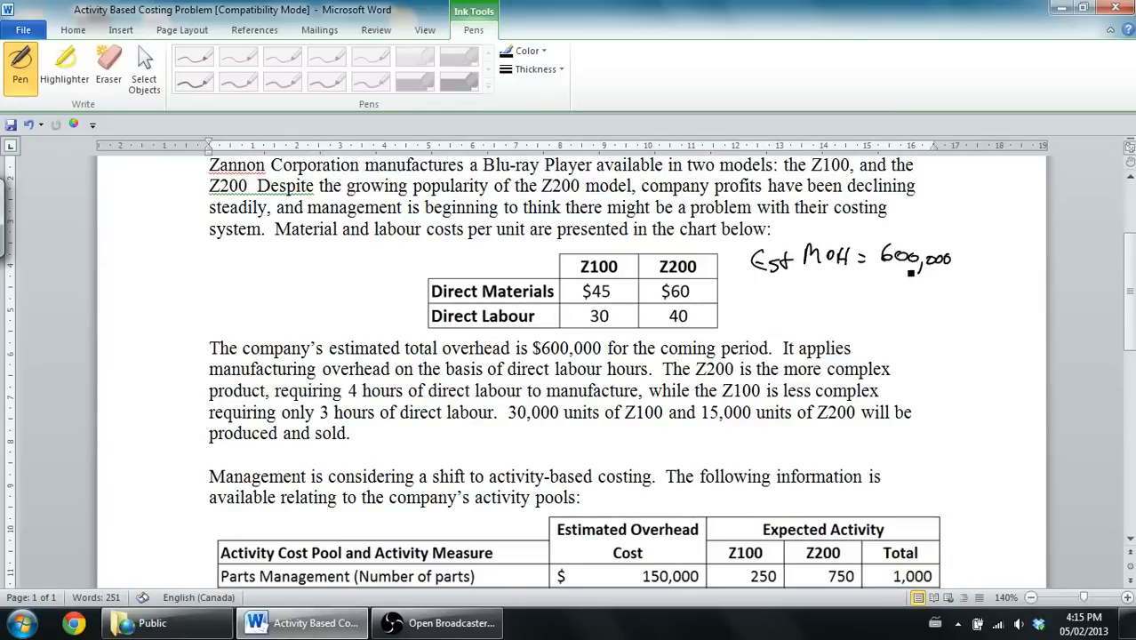
{"action": "left_click_drag", "start_coordinate": [877, 271], "coordinate": [958, 276]}
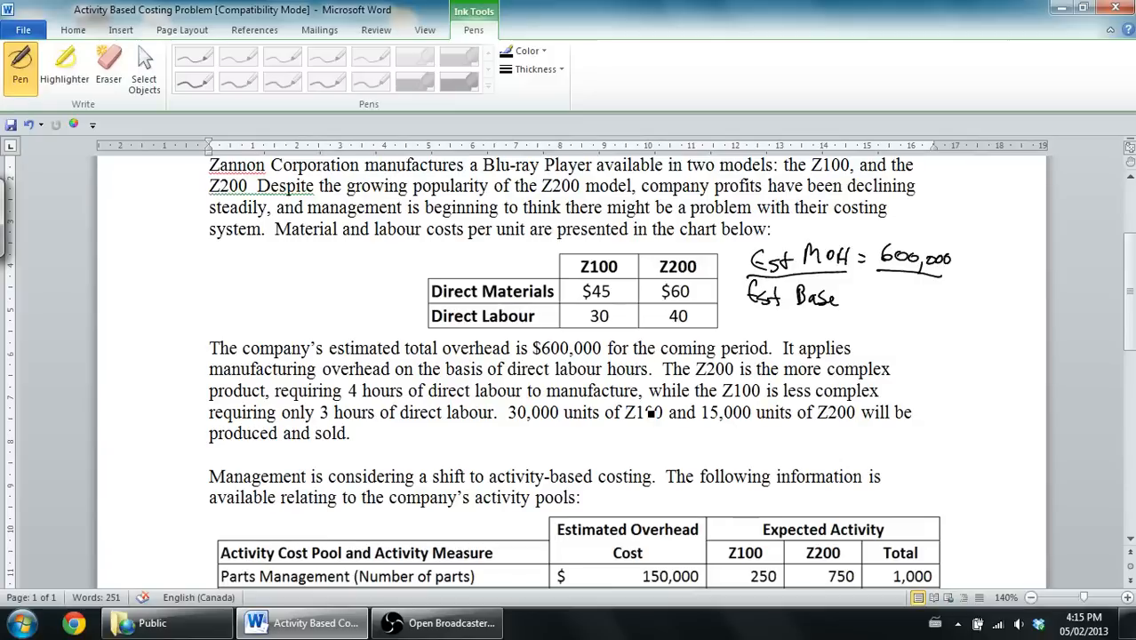
{"action": "left_click_drag", "start_coordinate": [778, 328], "coordinate": [800, 325]}
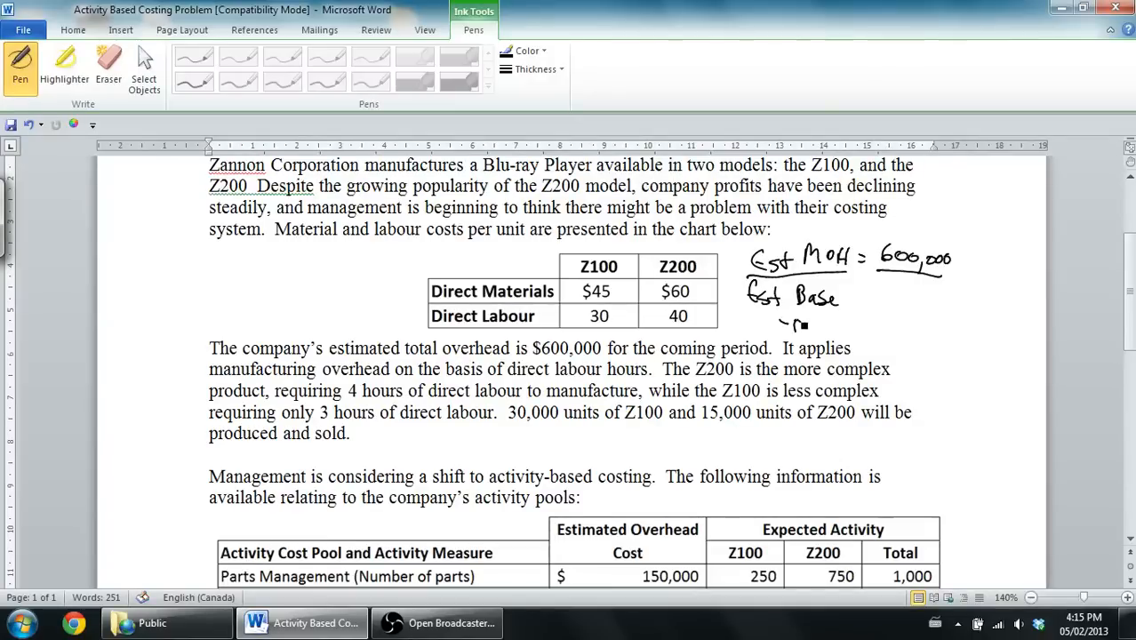
{"action": "left_click_drag", "start_coordinate": [782, 326], "coordinate": [853, 330]}
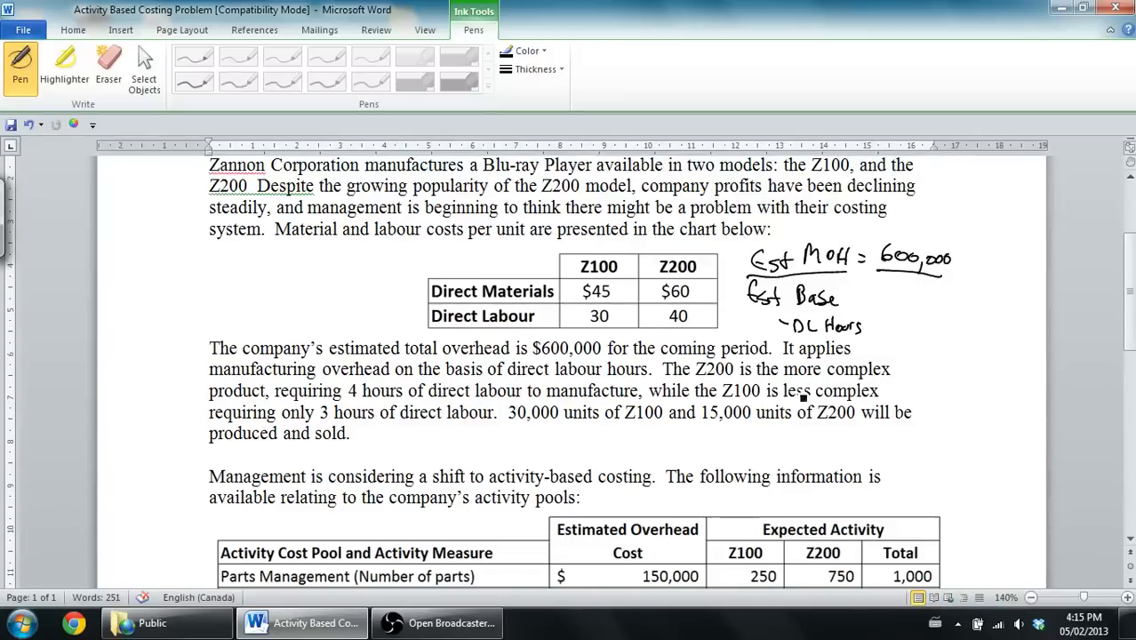
{"action": "mouse_move", "coordinate": [536, 412]}
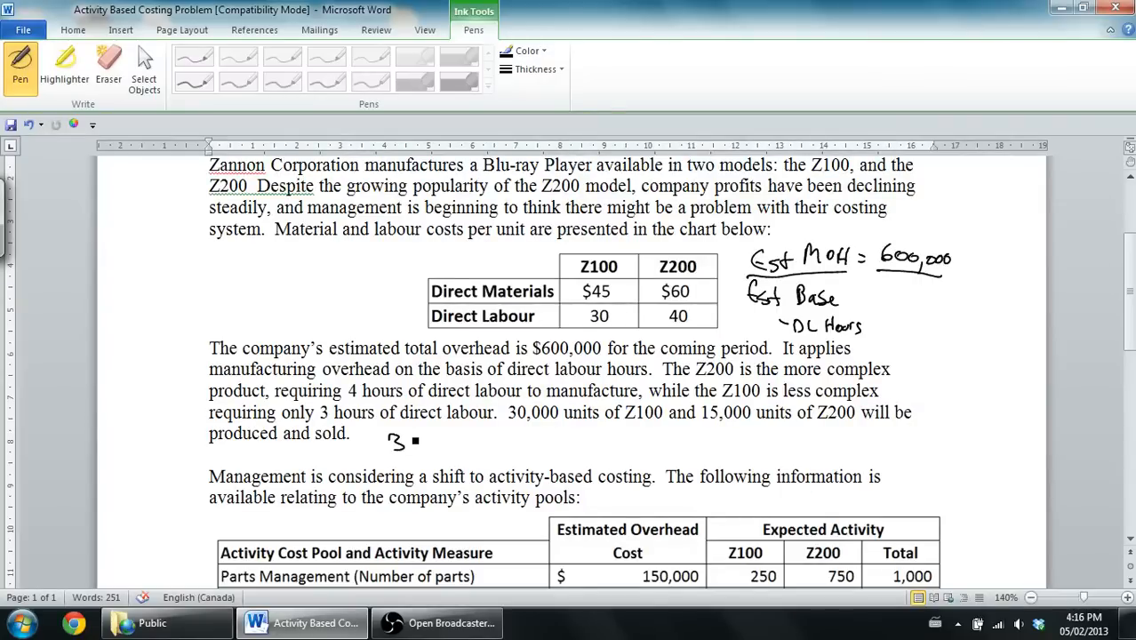
Ink '30,000 units × 3 hours = 90,000 hours' below the production paragraph
{"action": "left_click_drag", "start_coordinate": [398, 442], "coordinate": [436, 442]}
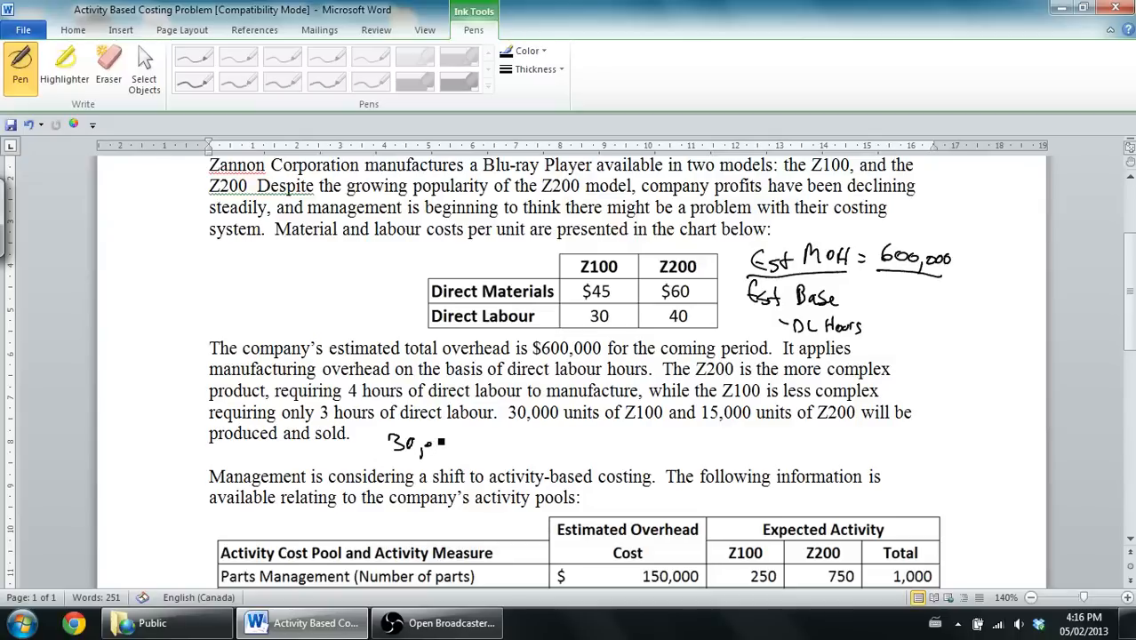
{"action": "left_click_drag", "start_coordinate": [458, 444], "coordinate": [485, 443]}
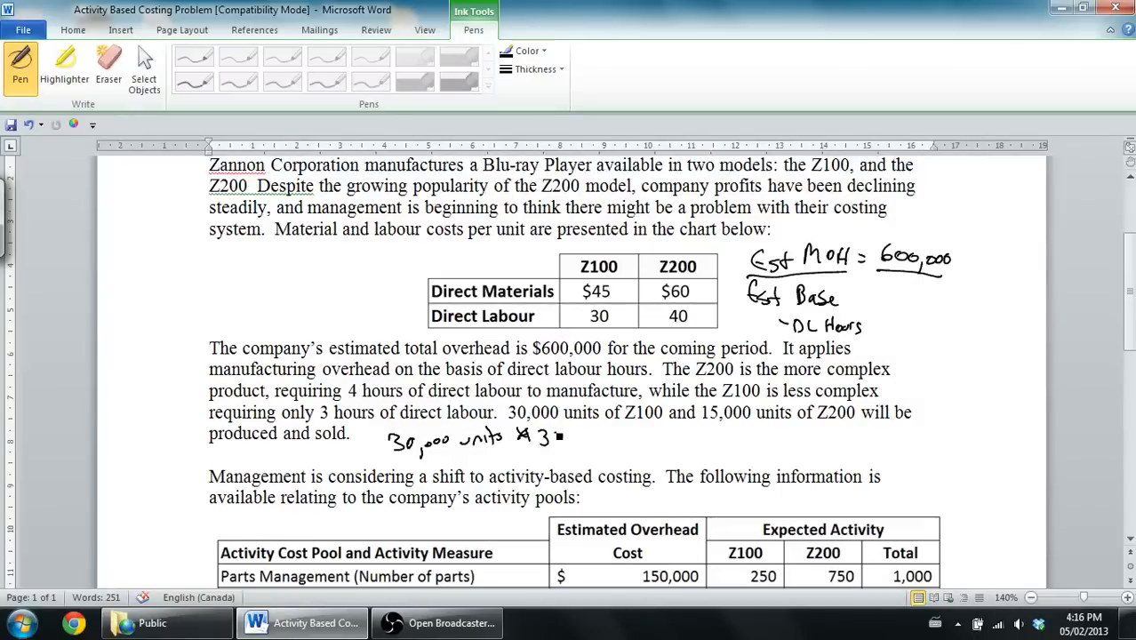
{"action": "left_click_drag", "start_coordinate": [555, 438], "coordinate": [613, 440]}
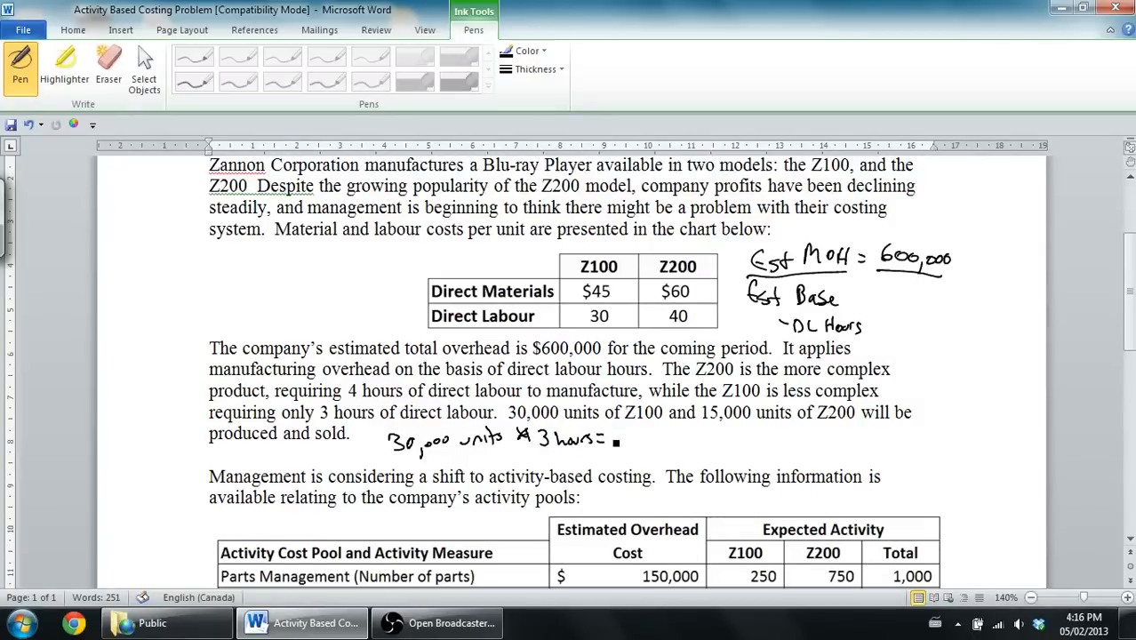
{"action": "type", "text": "90,00"}
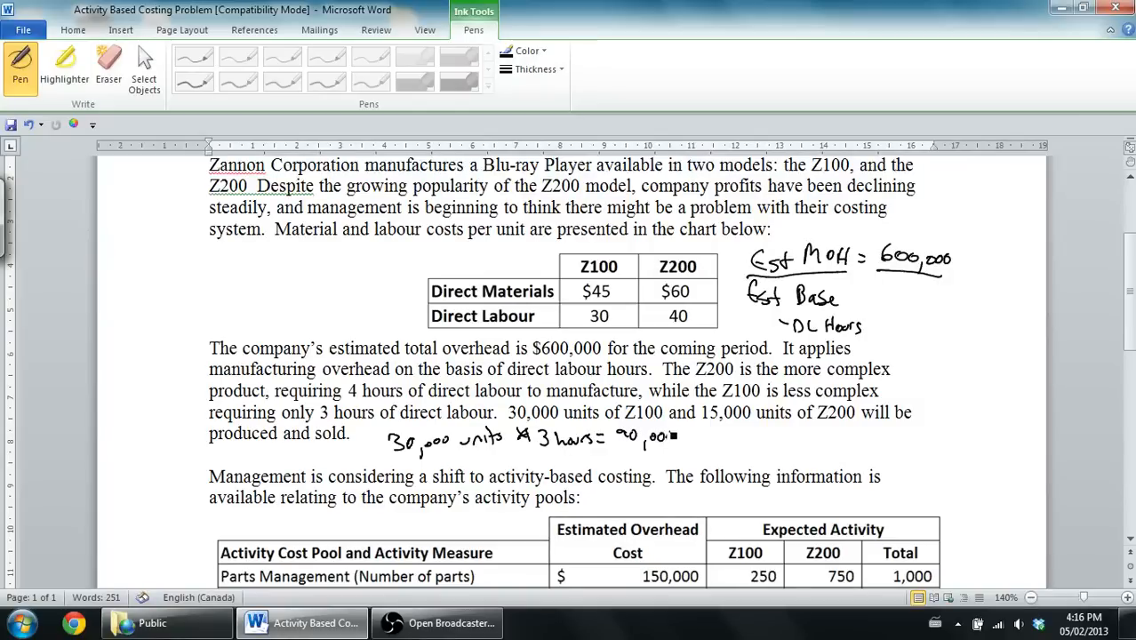
{"action": "left_click_drag", "start_coordinate": [675, 437], "coordinate": [711, 436]}
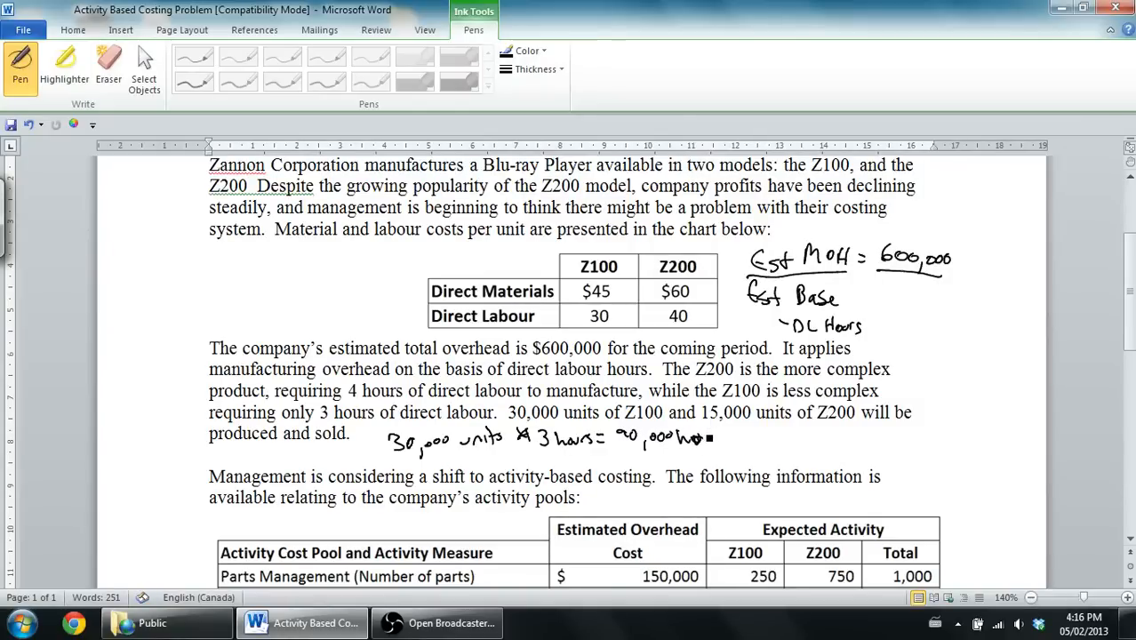
{"action": "left_click_drag", "start_coordinate": [694, 437], "coordinate": [720, 438]}
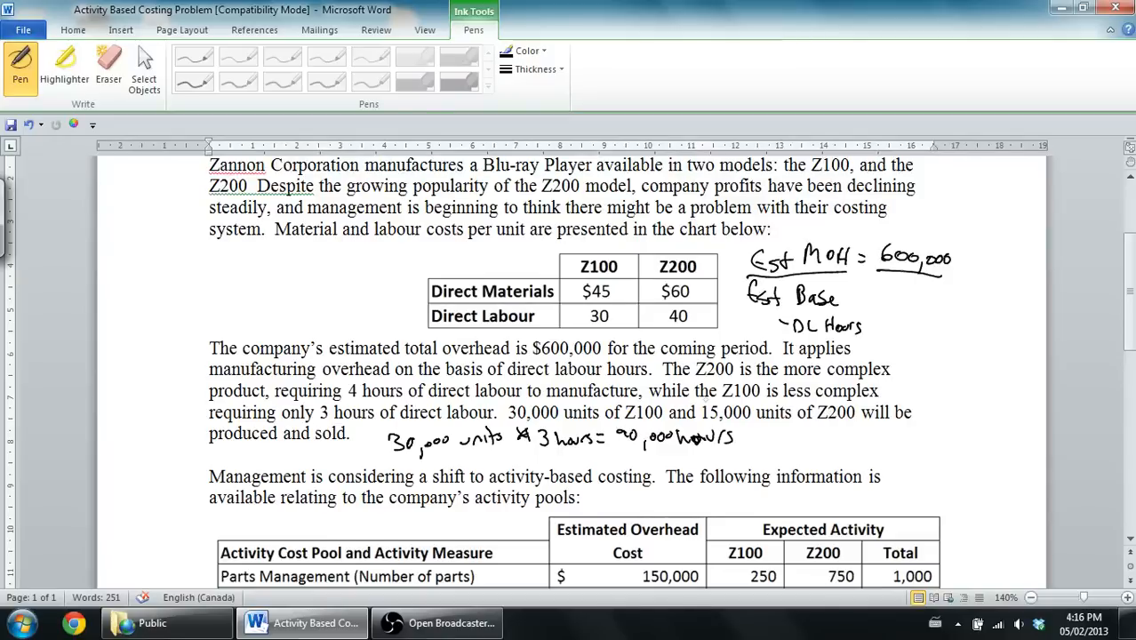
Ink '15,000 units × 4 hours = 60,000 hours' and bracket both to 150,000 hours
{"action": "left_click_drag", "start_coordinate": [395, 458], "coordinate": [454, 462]}
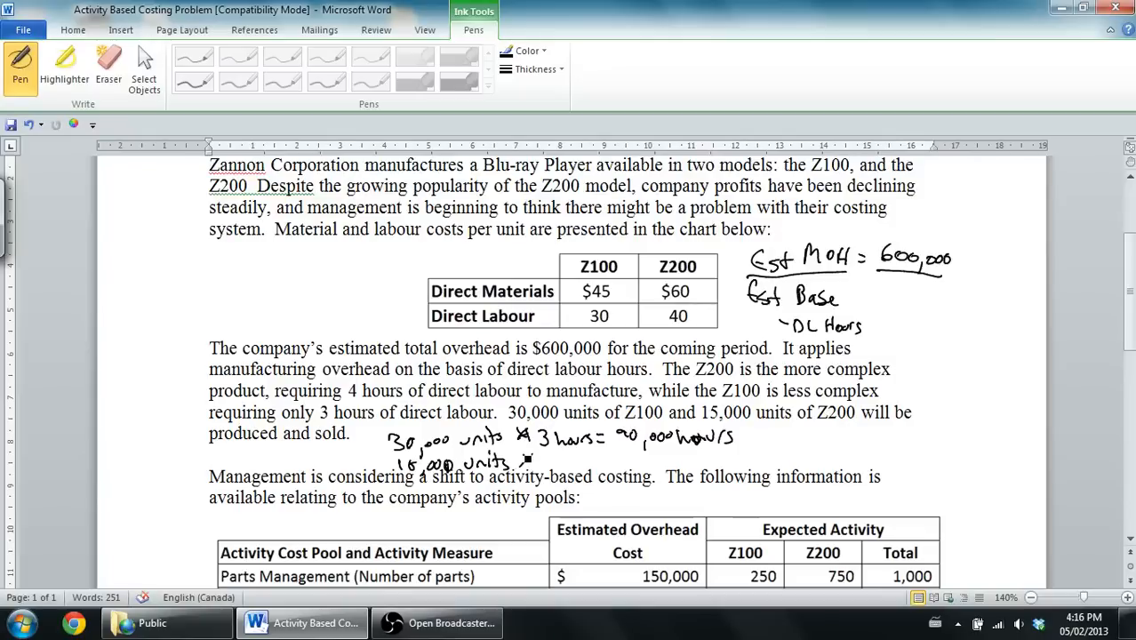
{"action": "left_click_drag", "start_coordinate": [520, 462], "coordinate": [591, 462]}
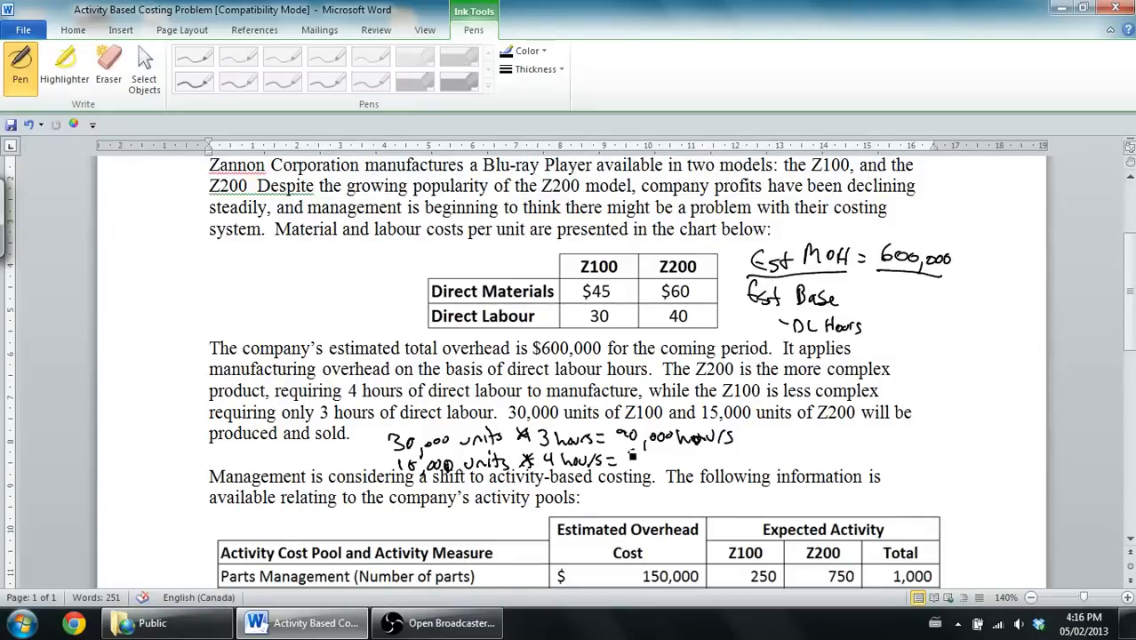
{"action": "left_click_drag", "start_coordinate": [627, 457], "coordinate": [662, 462]}
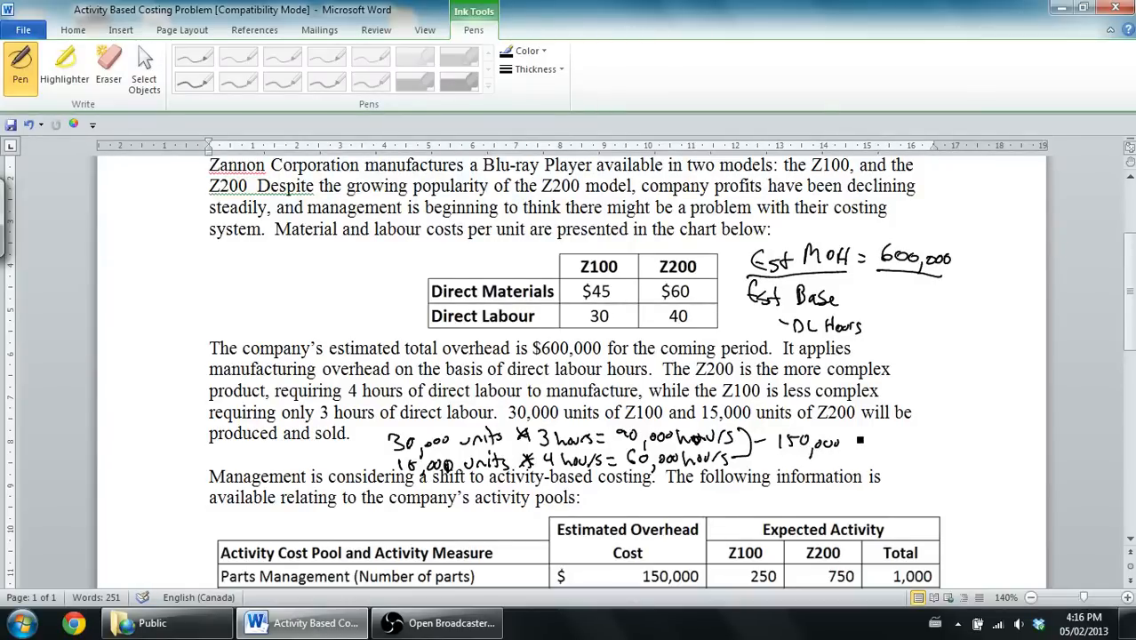
{"action": "left_click_drag", "start_coordinate": [864, 443], "coordinate": [911, 449]}
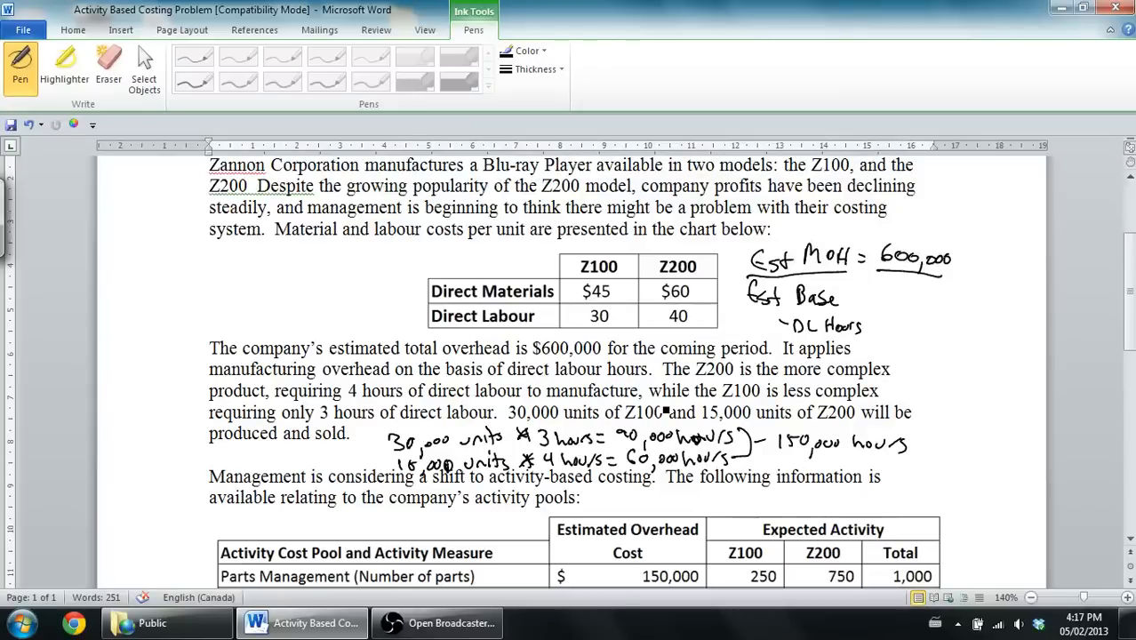
{"action": "mouse_move", "coordinate": [372, 394]}
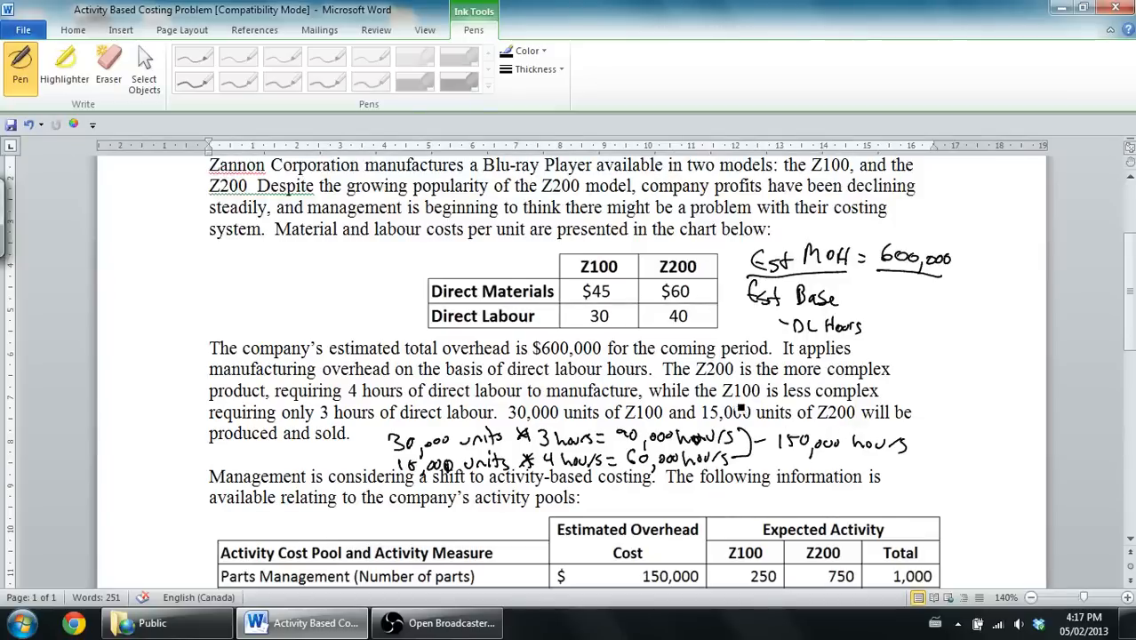
{"action": "mouse_move", "coordinate": [474, 389]}
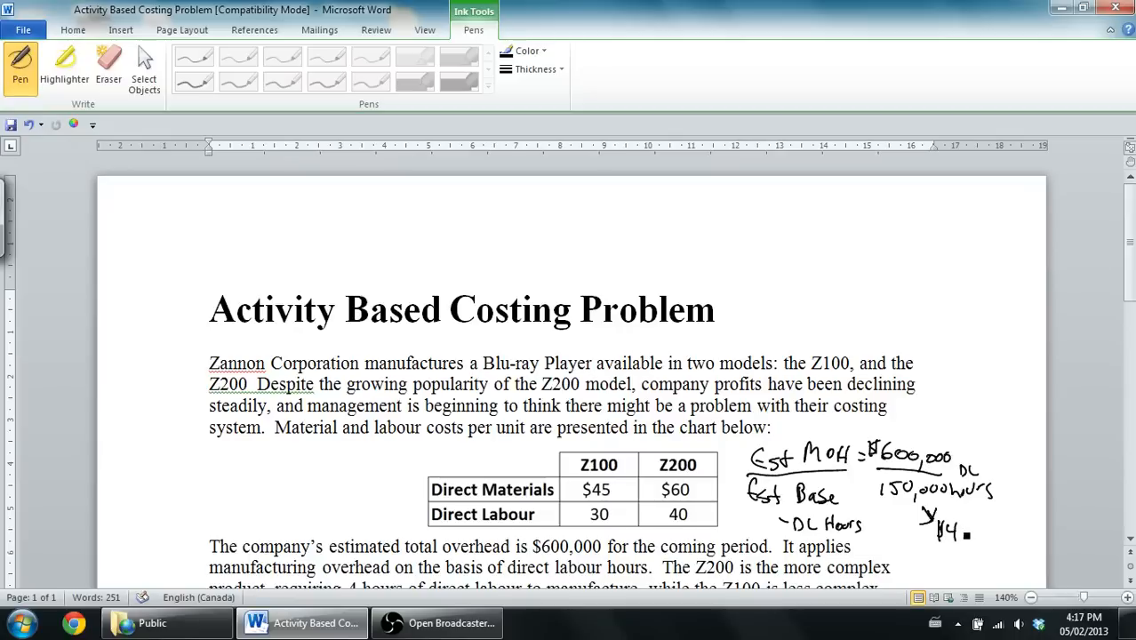
Write 'per DL Hour' after the $4 rate over 150,000 DL hours
{"action": "left_click_drag", "start_coordinate": [956, 536], "coordinate": [996, 536]}
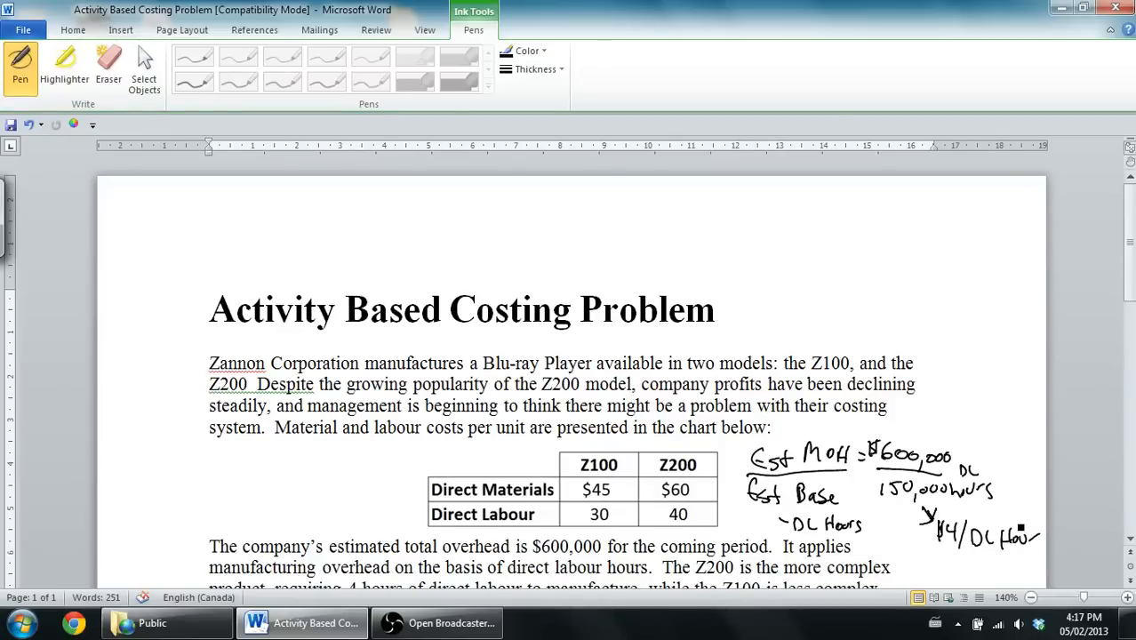
{"action": "scroll", "scroll_direction": "down", "scroll_amount": 3}
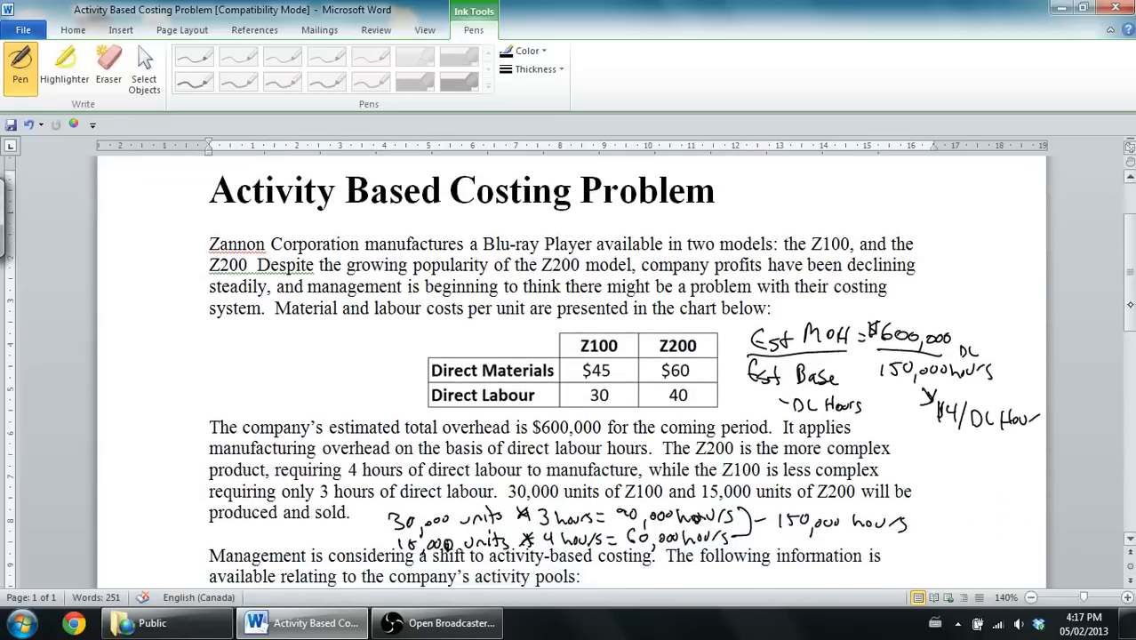
{"action": "scroll", "scroll_direction": "down", "scroll_amount": 3}
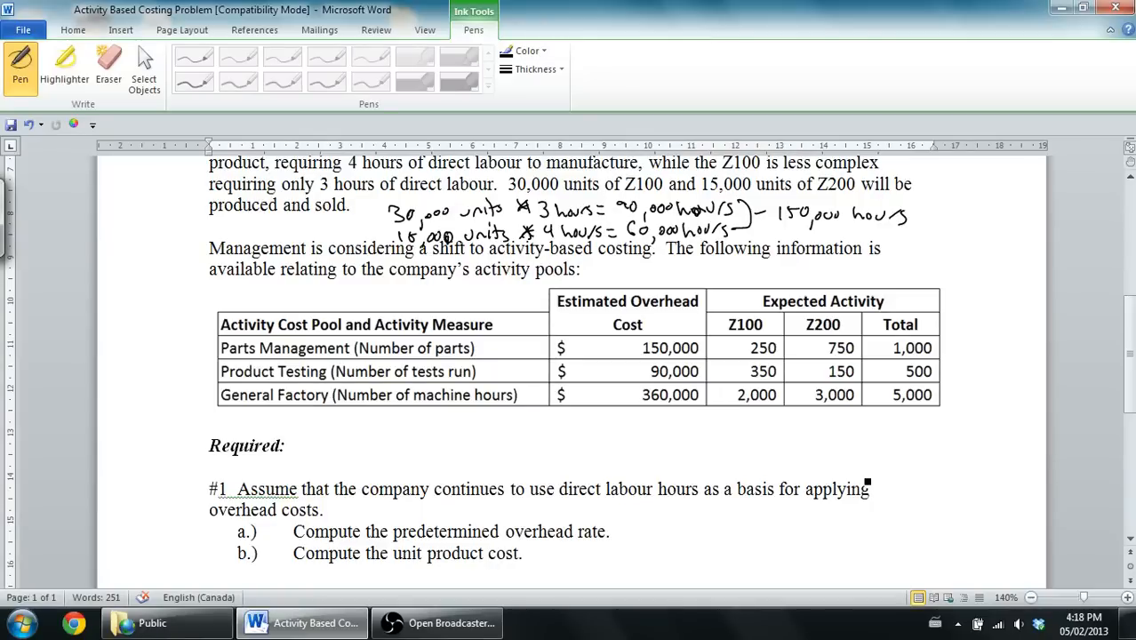
Bracket the activity pool table as ABC and write '$4/DL Hour' beside question 1a
{"action": "left_click_drag", "start_coordinate": [184, 345], "coordinate": [193, 418]}
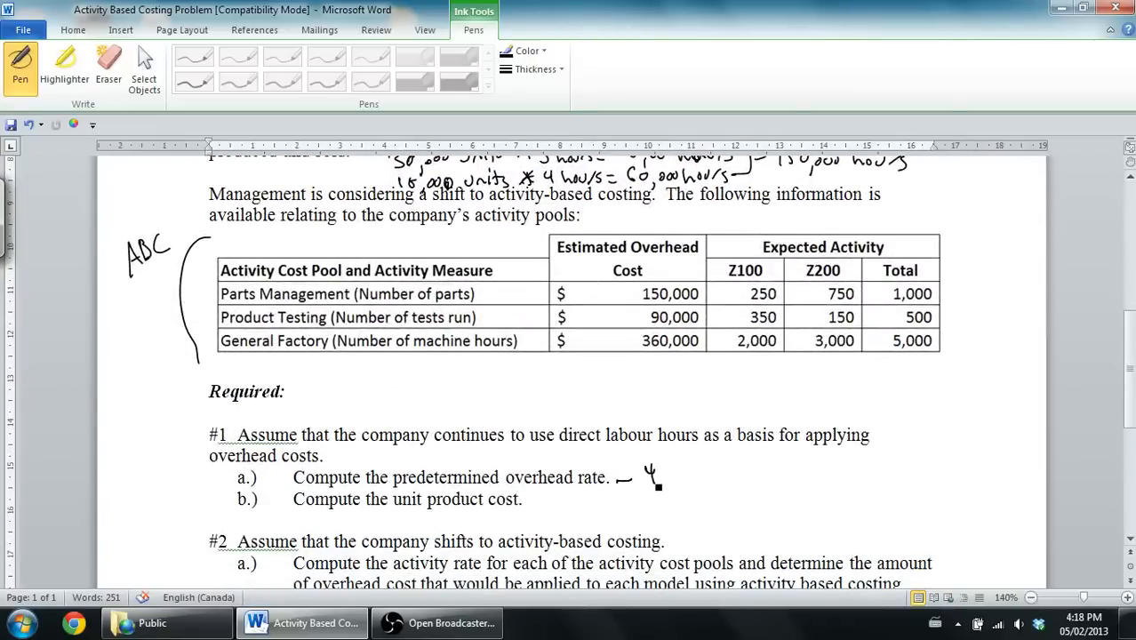
{"action": "left_click_drag", "start_coordinate": [627, 471], "coordinate": [675, 480]}
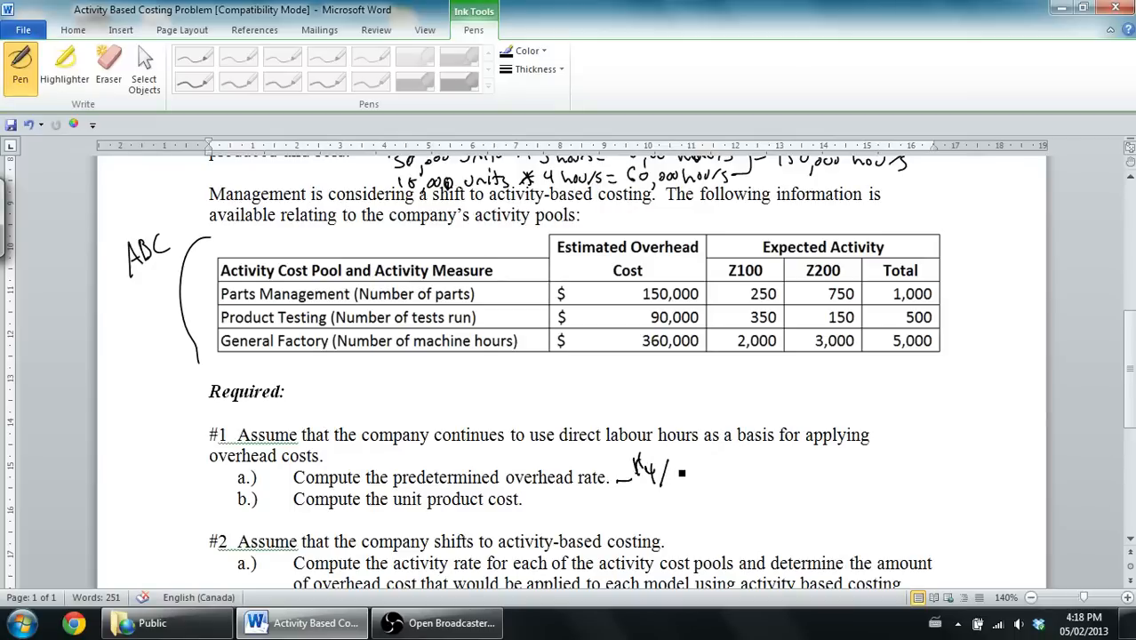
{"action": "left_click_drag", "start_coordinate": [671, 479], "coordinate": [724, 480]}
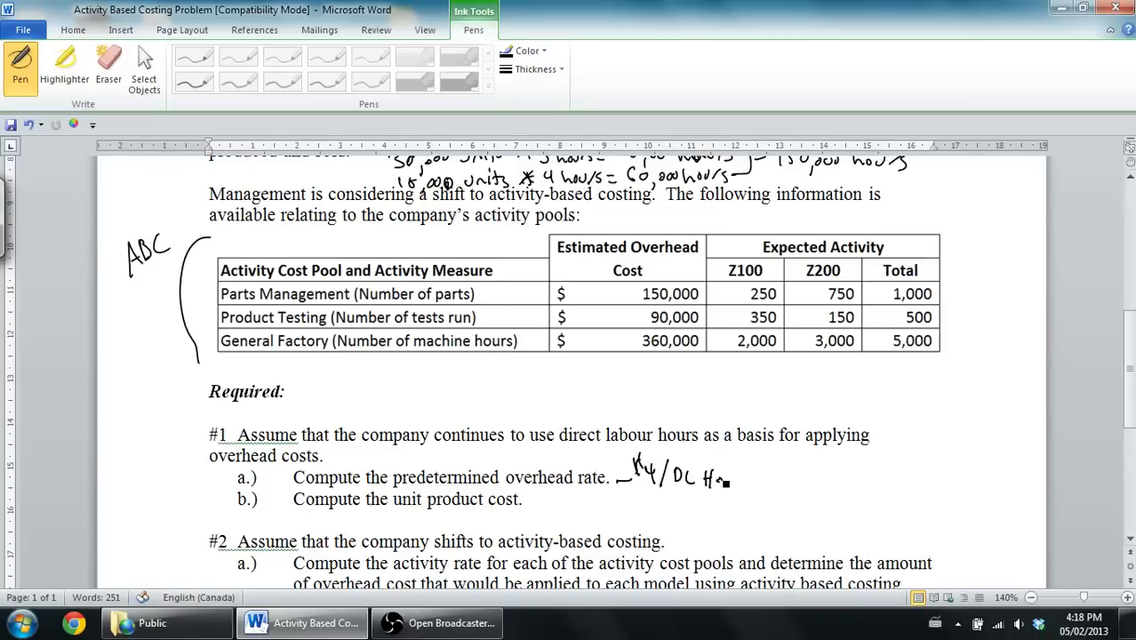
{"action": "left_click_drag", "start_coordinate": [703, 477], "coordinate": [755, 471]}
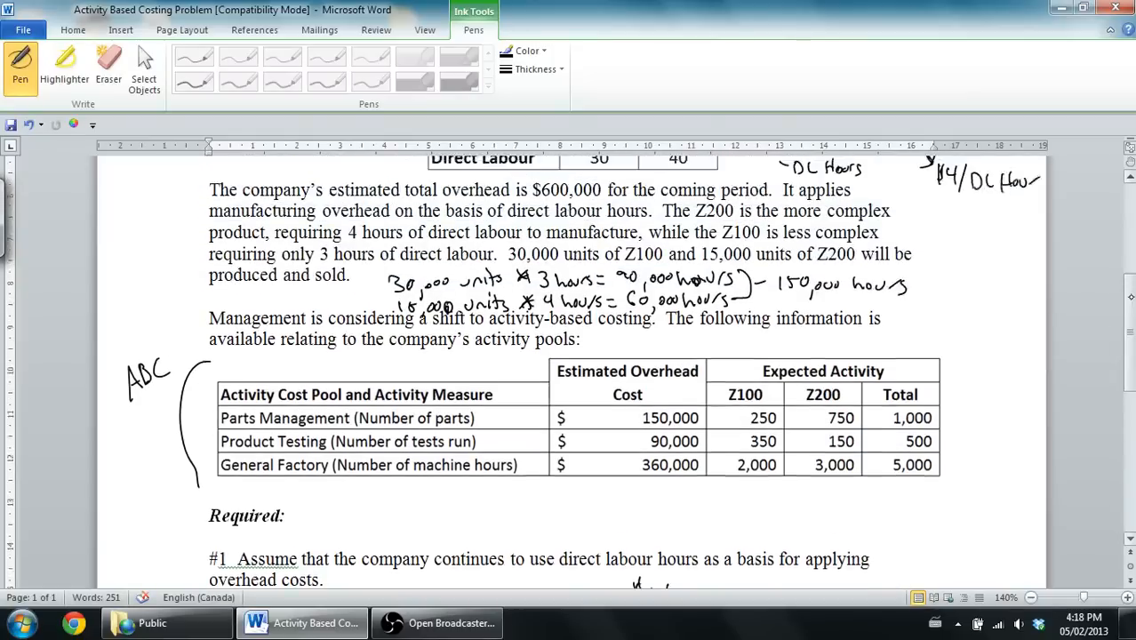
{"action": "scroll", "scroll_direction": "down", "scroll_amount": 3}
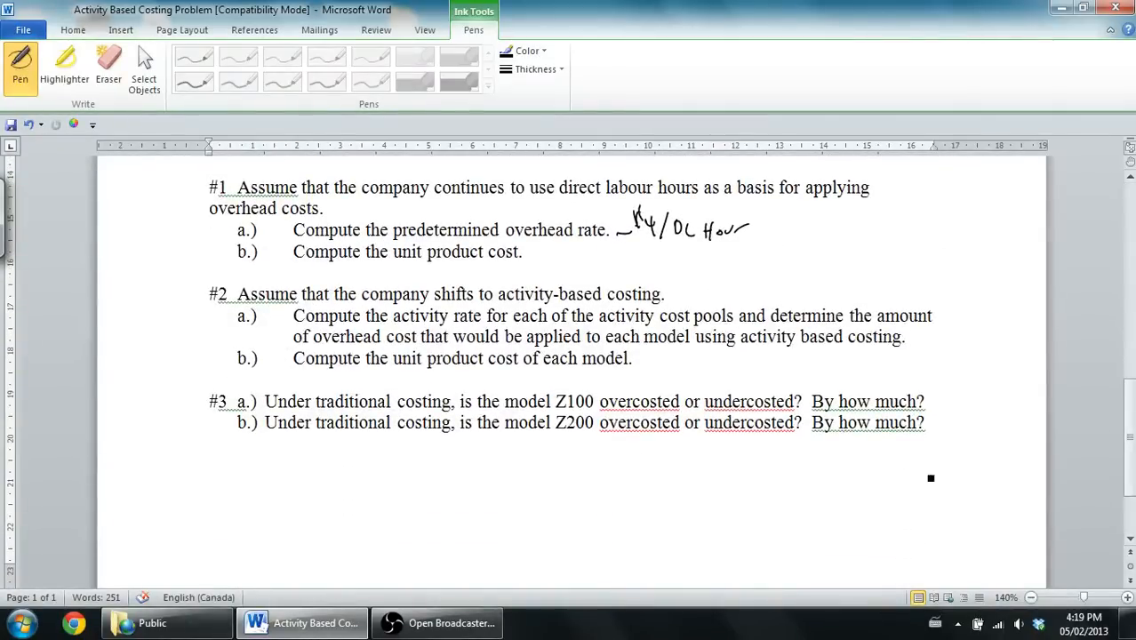
Add a blank second page, scroll down to it and resume inking
{"action": "left_click", "coordinate": [144, 67]}
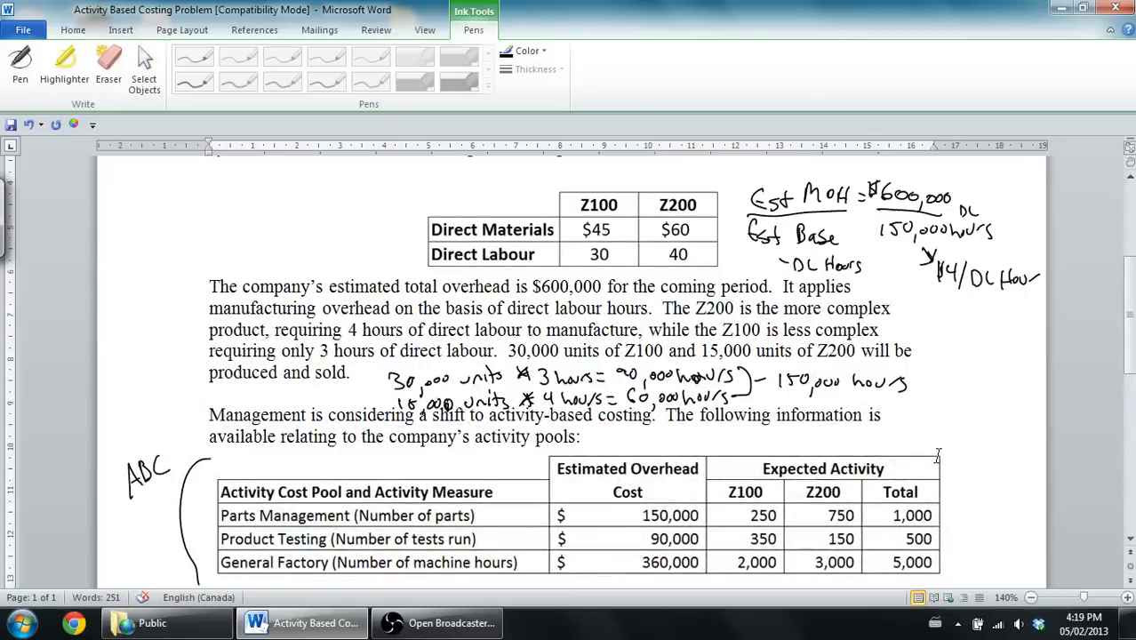
{"action": "scroll", "scroll_direction": "down", "scroll_amount": 3}
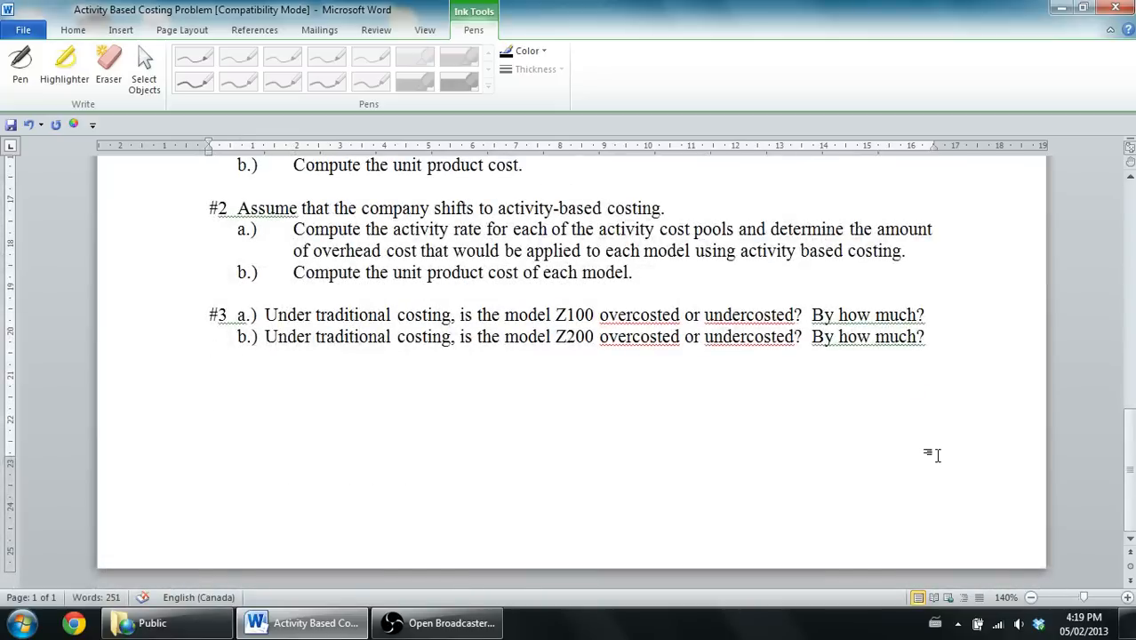
{"action": "scroll", "scroll_direction": "down", "scroll_amount": 3}
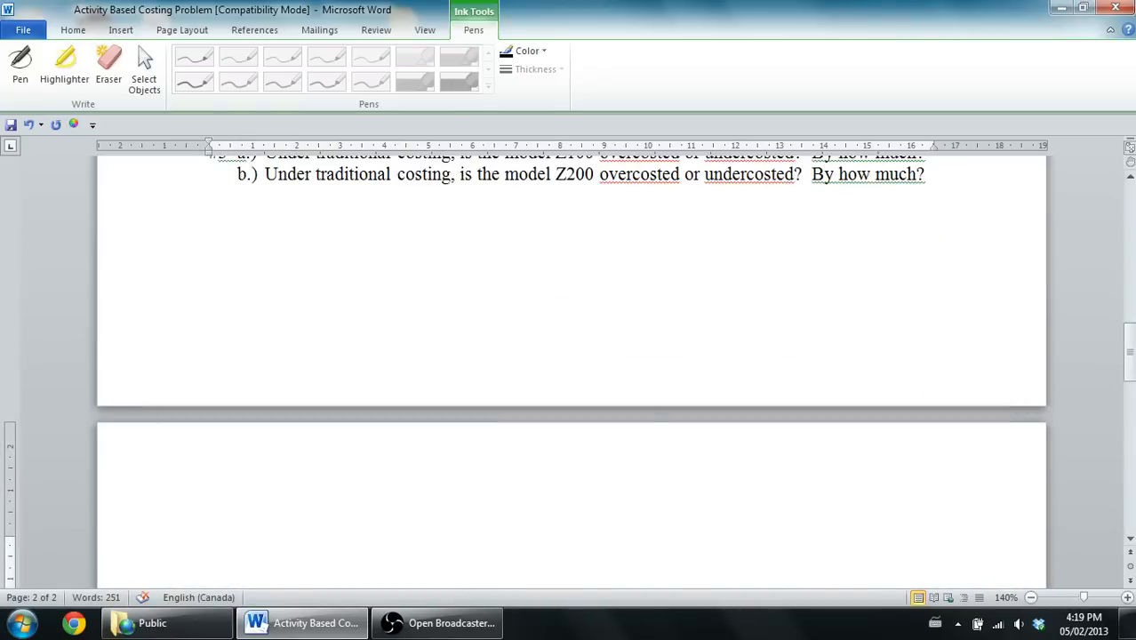
{"action": "left_click", "coordinate": [19, 66]}
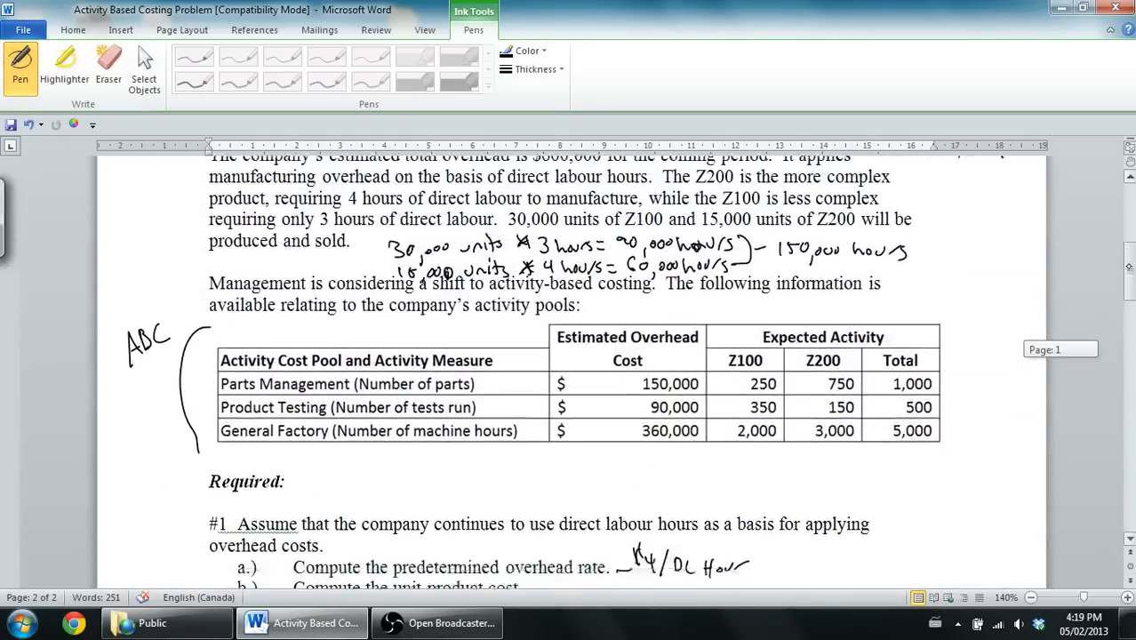
{"action": "scroll", "scroll_direction": "down", "scroll_amount": 3}
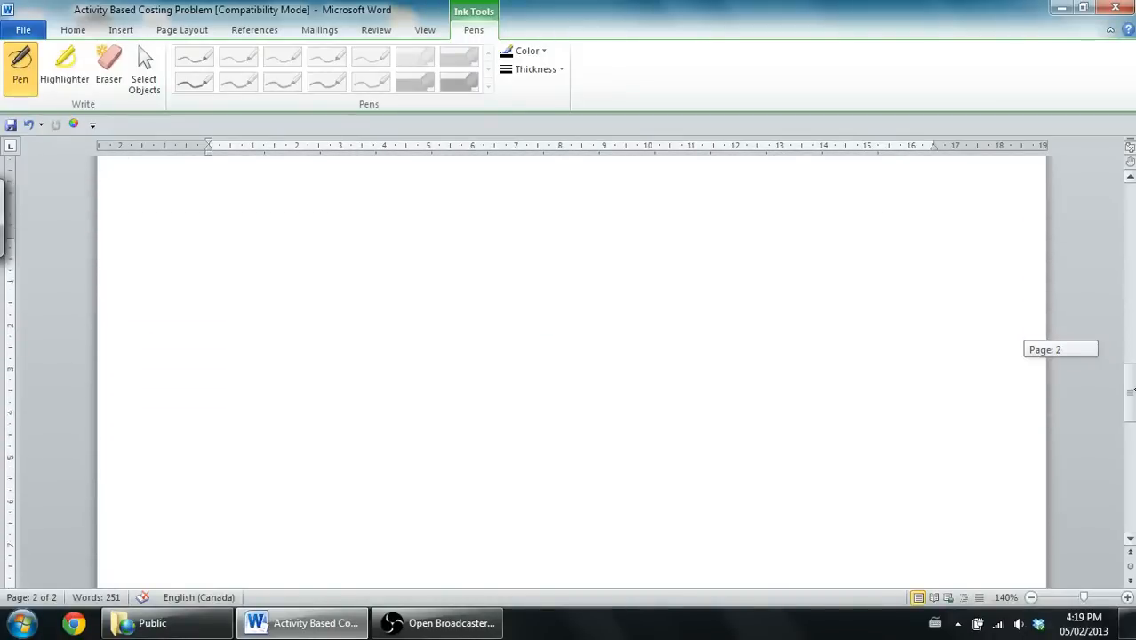
Handwrite '#1 a → $4/DL Hour' and label part b on page 2
{"action": "left_click", "coordinate": [211, 249]}
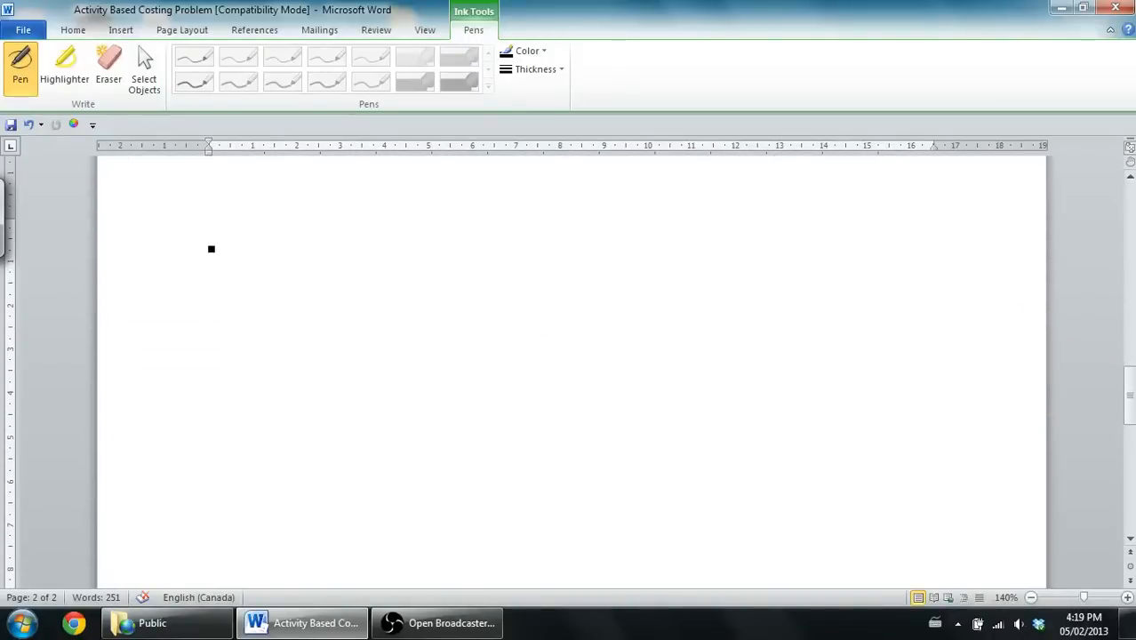
{"action": "left_click_drag", "start_coordinate": [200, 257], "coordinate": [266, 245]}
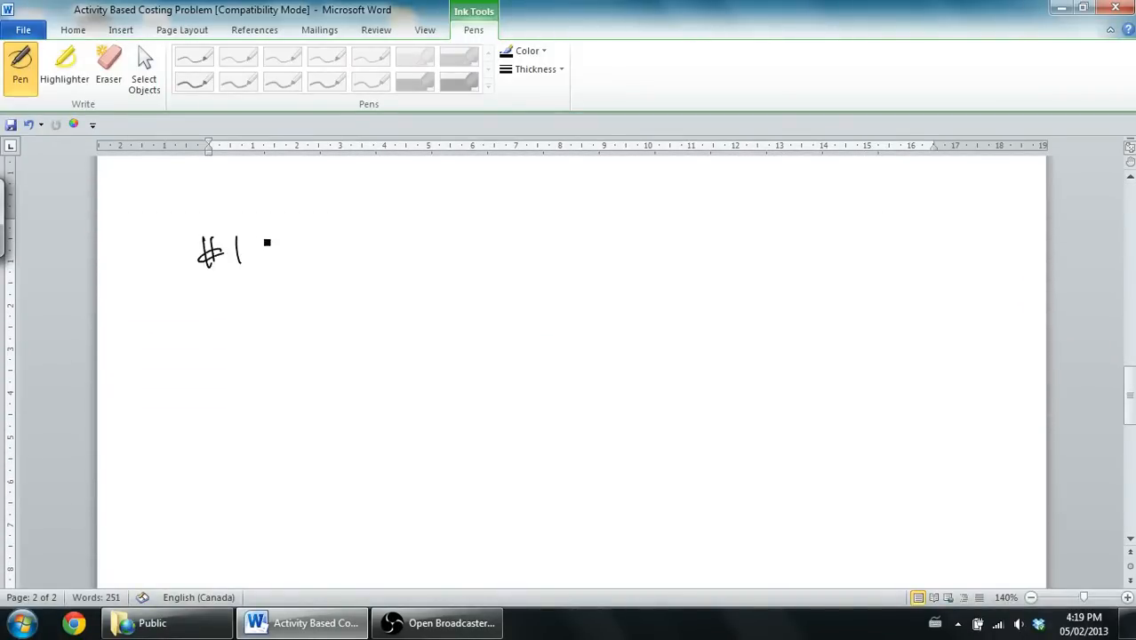
{"action": "left_click_drag", "start_coordinate": [267, 254], "coordinate": [285, 257]}
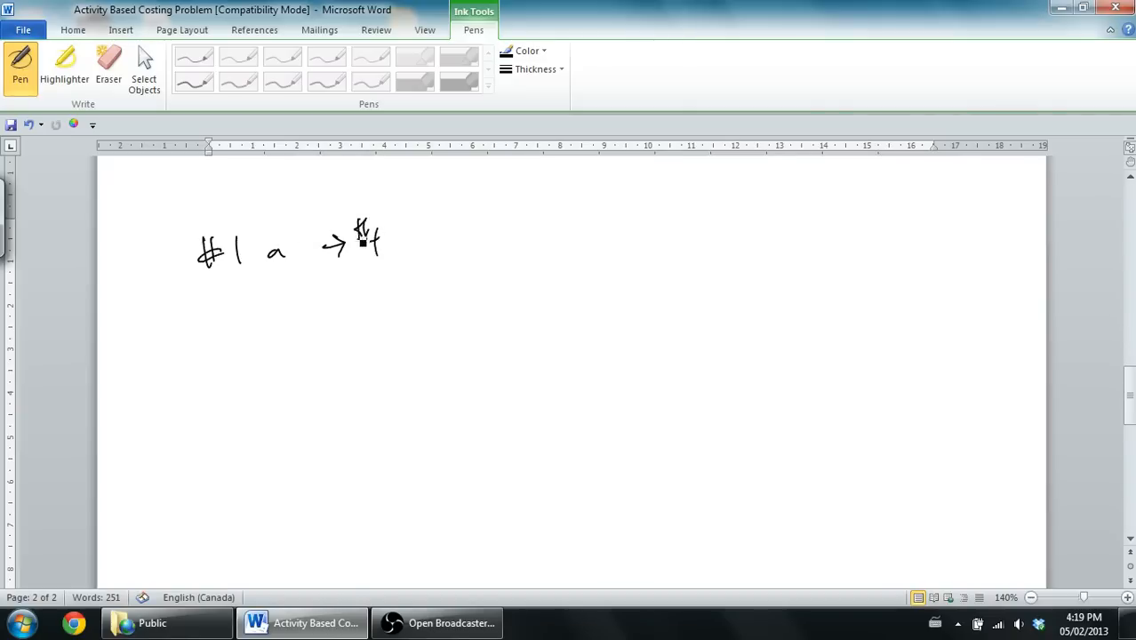
{"action": "left_click_drag", "start_coordinate": [391, 227], "coordinate": [462, 258]}
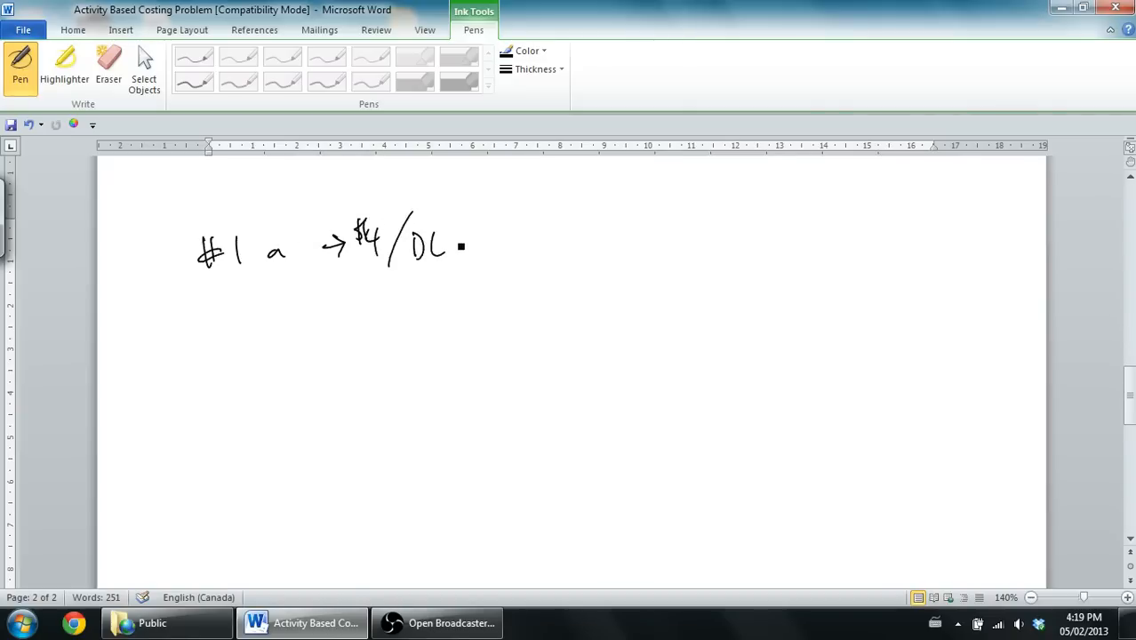
{"action": "left_click_drag", "start_coordinate": [458, 244], "coordinate": [511, 249]}
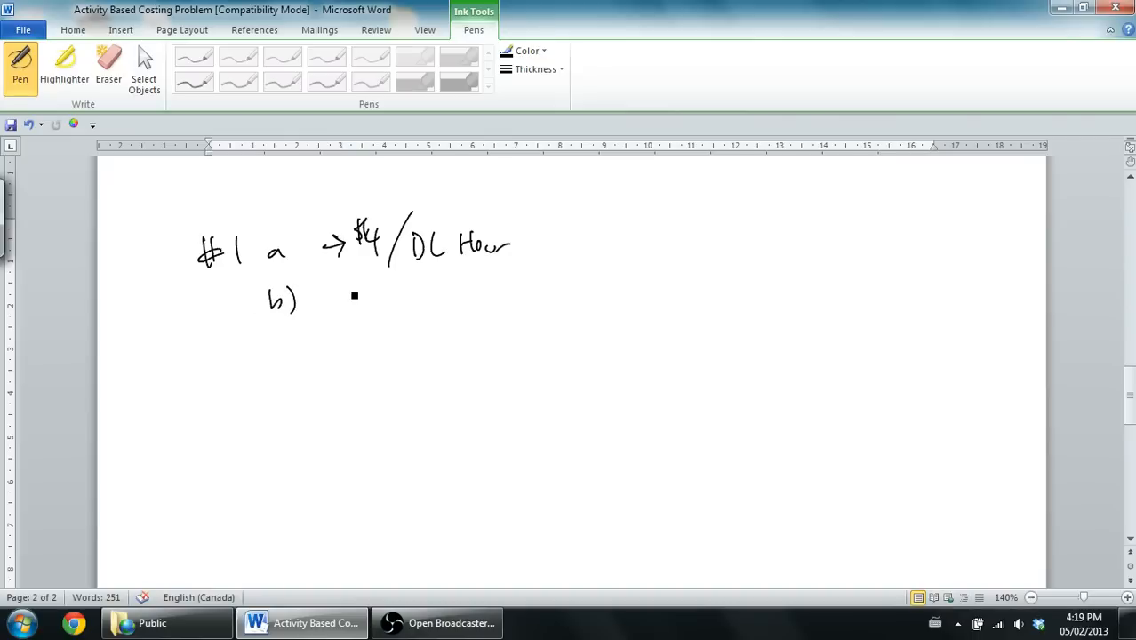
Ink DM, DL, MOH and cost rows with Z100 and Z200 column headings
{"action": "left_click_drag", "start_coordinate": [356, 296], "coordinate": [365, 342]}
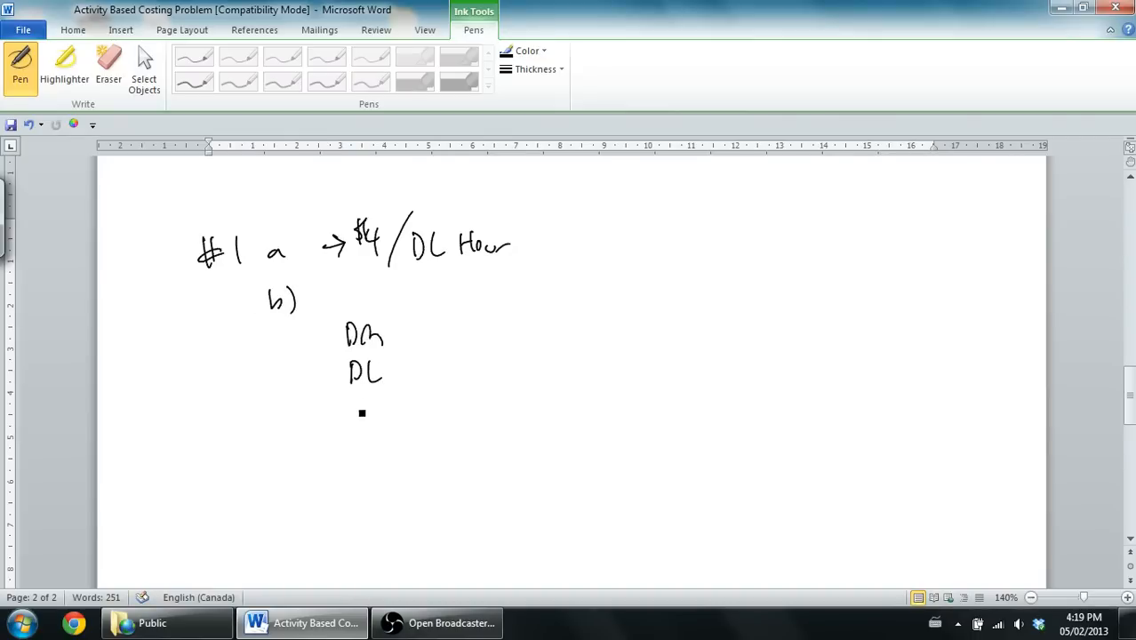
{"action": "left_click_drag", "start_coordinate": [347, 414], "coordinate": [400, 418]}
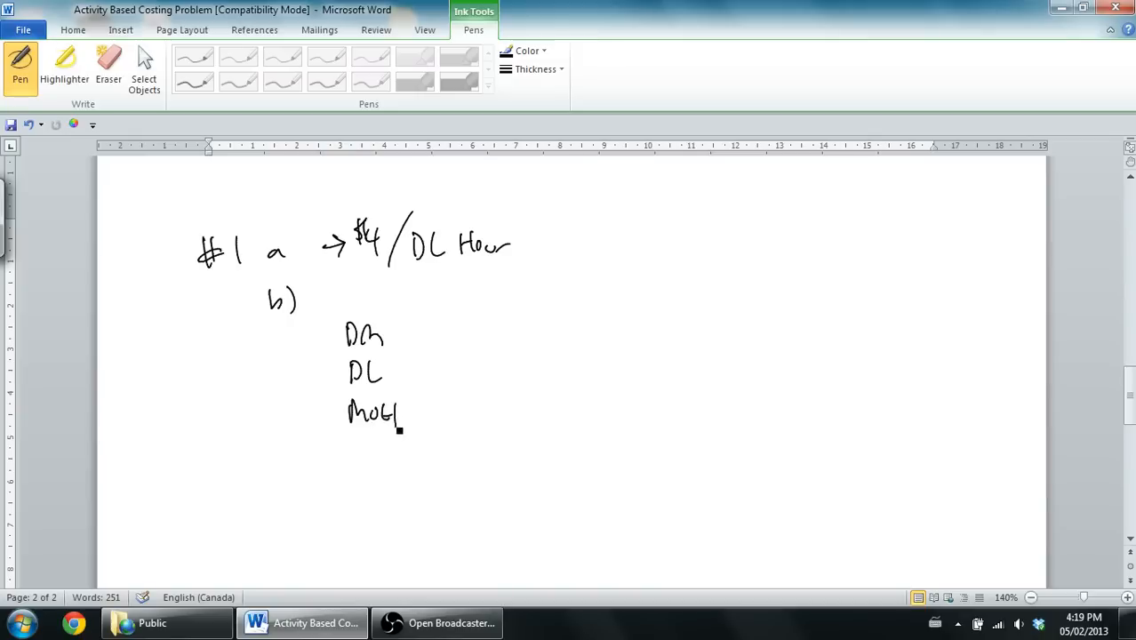
{"action": "left_click_drag", "start_coordinate": [347, 436], "coordinate": [405, 435]}
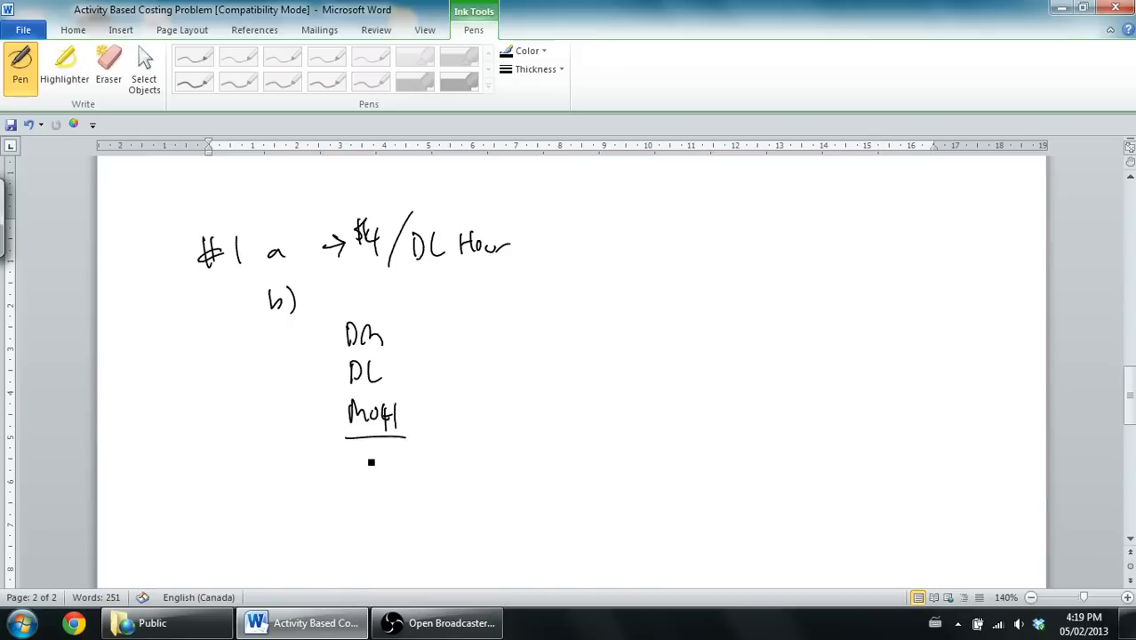
{"action": "left_click_drag", "start_coordinate": [356, 462], "coordinate": [409, 462]}
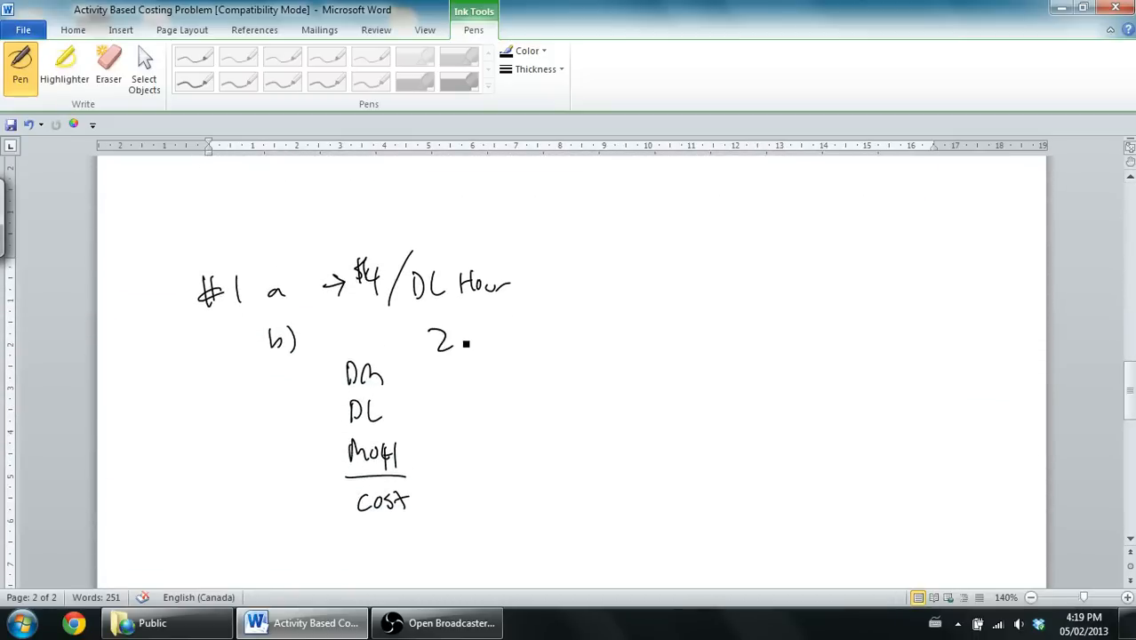
{"action": "left_click_drag", "start_coordinate": [444, 340], "coordinate": [489, 341]}
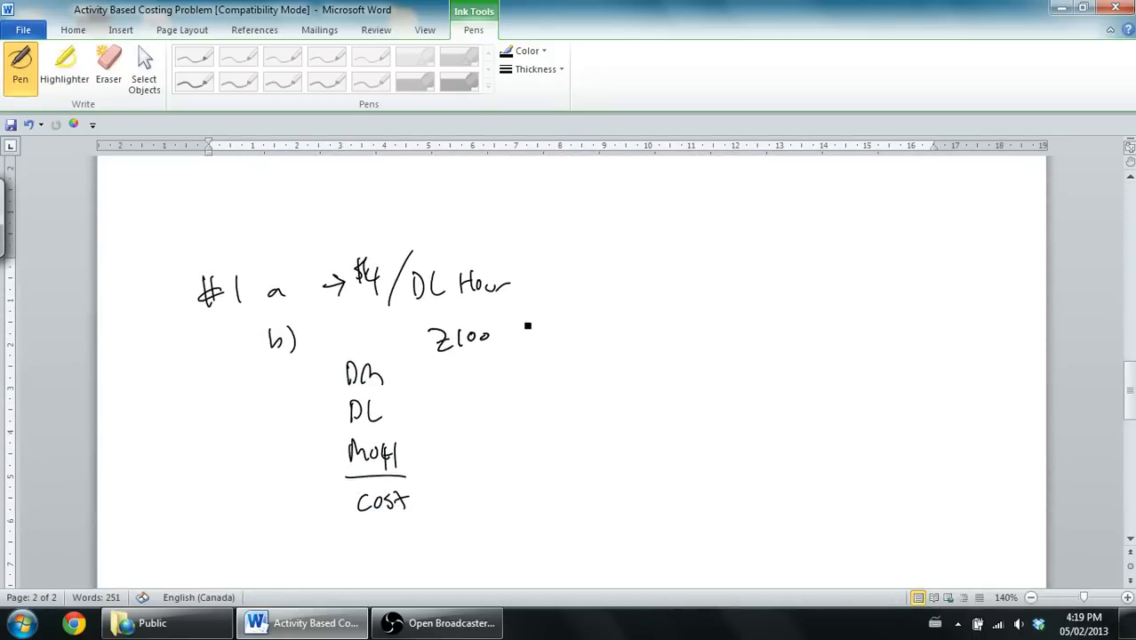
{"action": "left_click_drag", "start_coordinate": [524, 346], "coordinate": [547, 324]}
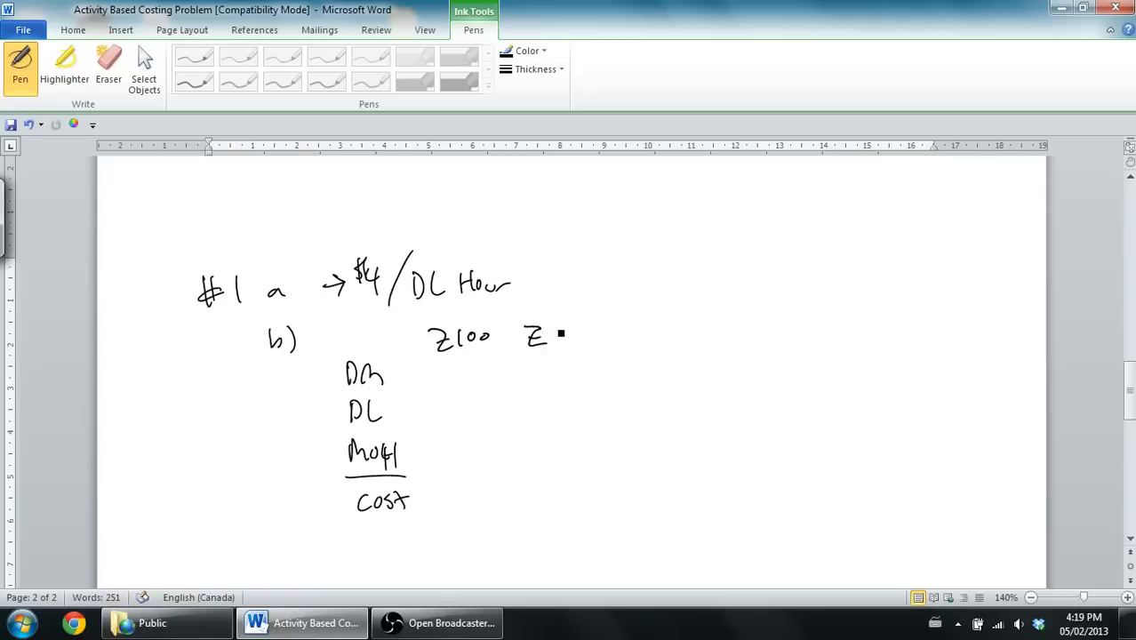
{"action": "left_click_drag", "start_coordinate": [551, 336], "coordinate": [589, 337]}
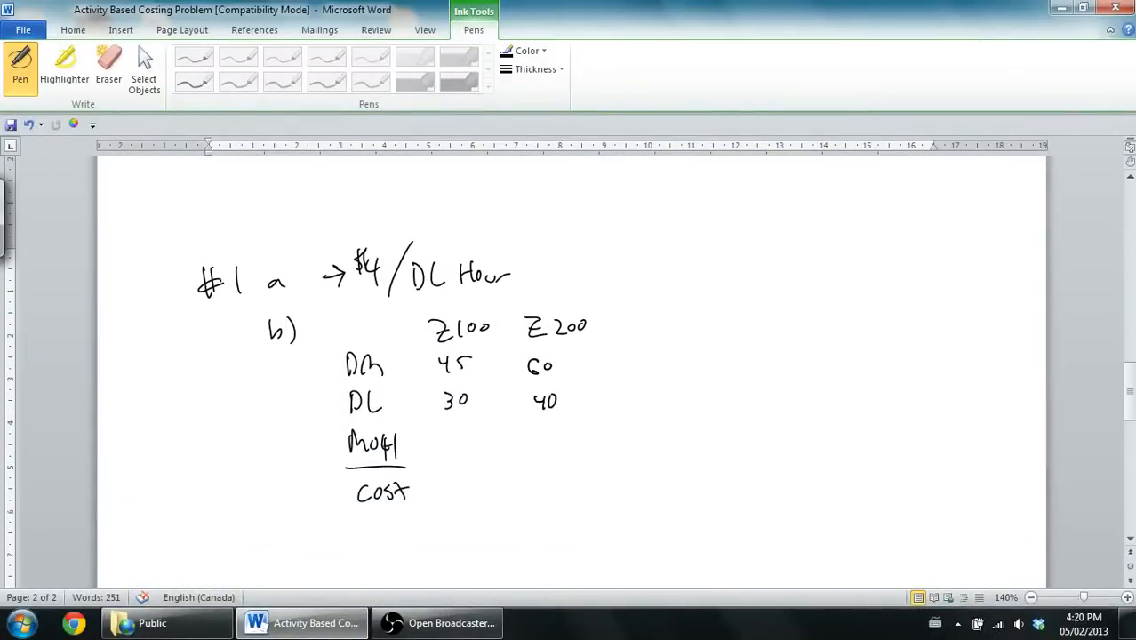
Scroll to check the page 1 figures, then note the $4 rate beside MOH
{"action": "scroll", "scroll_direction": "down", "scroll_amount": 3}
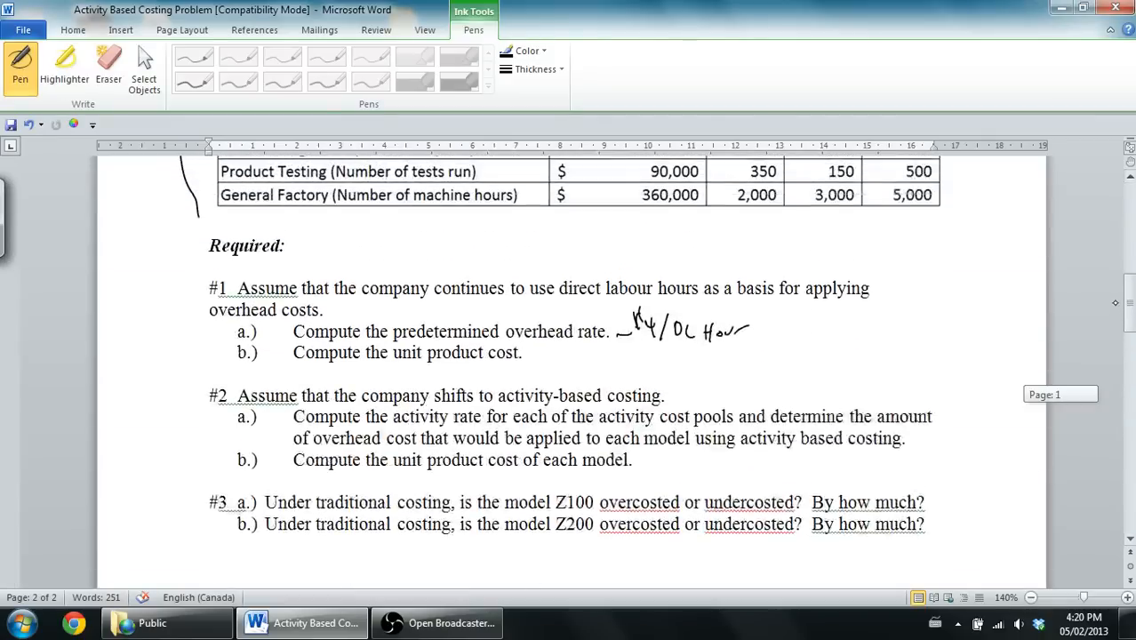
{"action": "scroll", "scroll_direction": "down", "scroll_amount": 3}
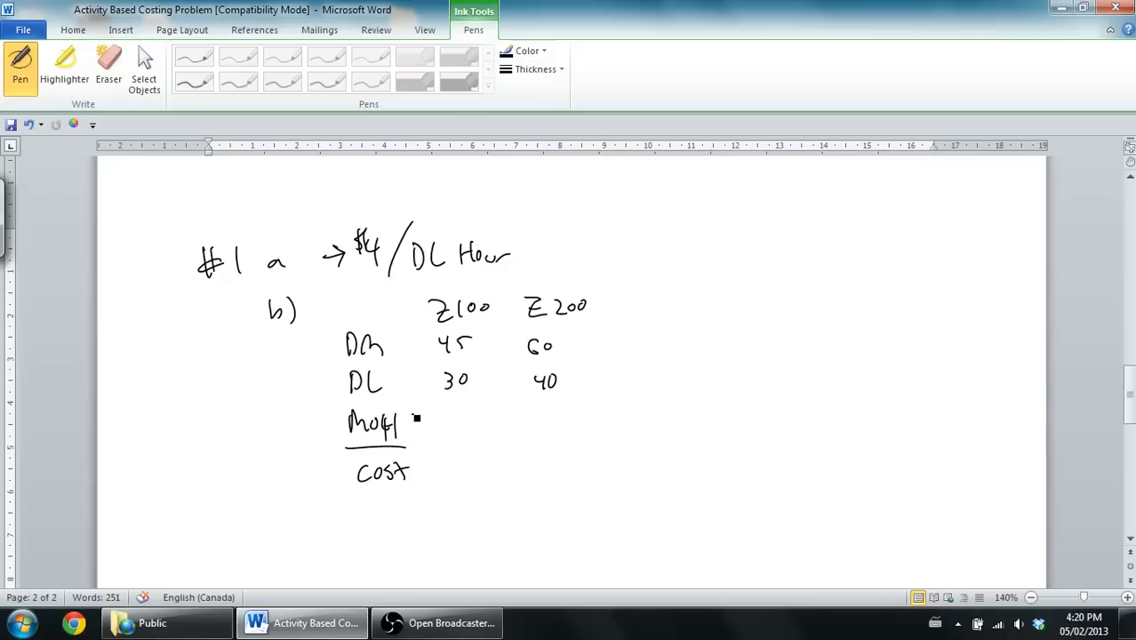
{"action": "left_click", "coordinate": [415, 415]}
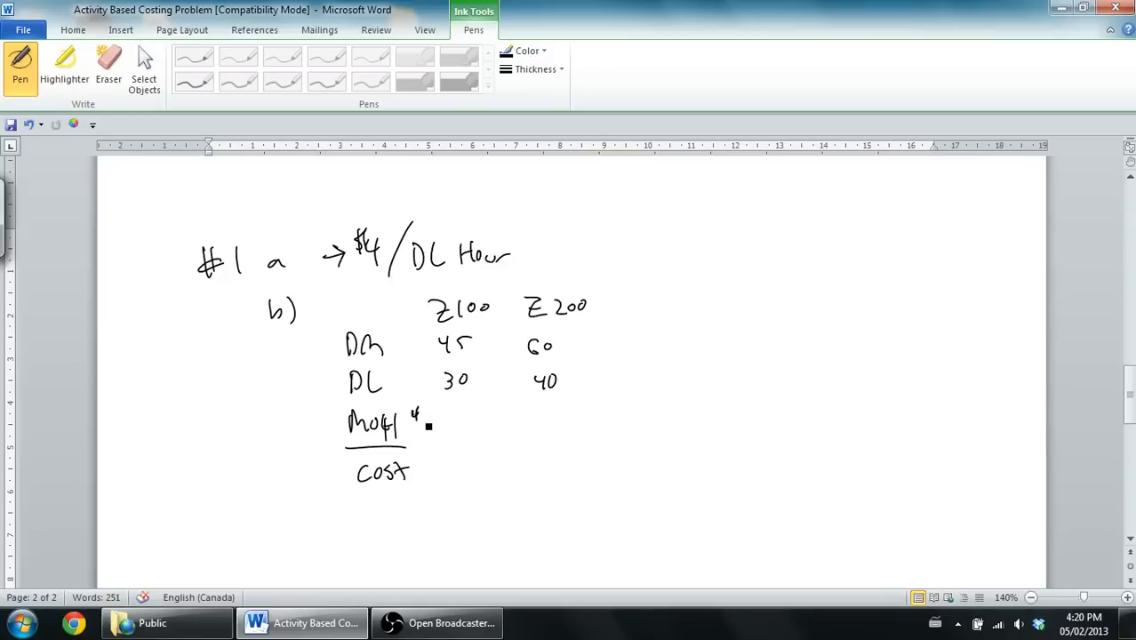
Ink MOH as 4×3=12 and 4×4=16, then double-underlined unit costs 87 and 116
{"action": "left_click_drag", "start_coordinate": [425, 418], "coordinate": [436, 435]}
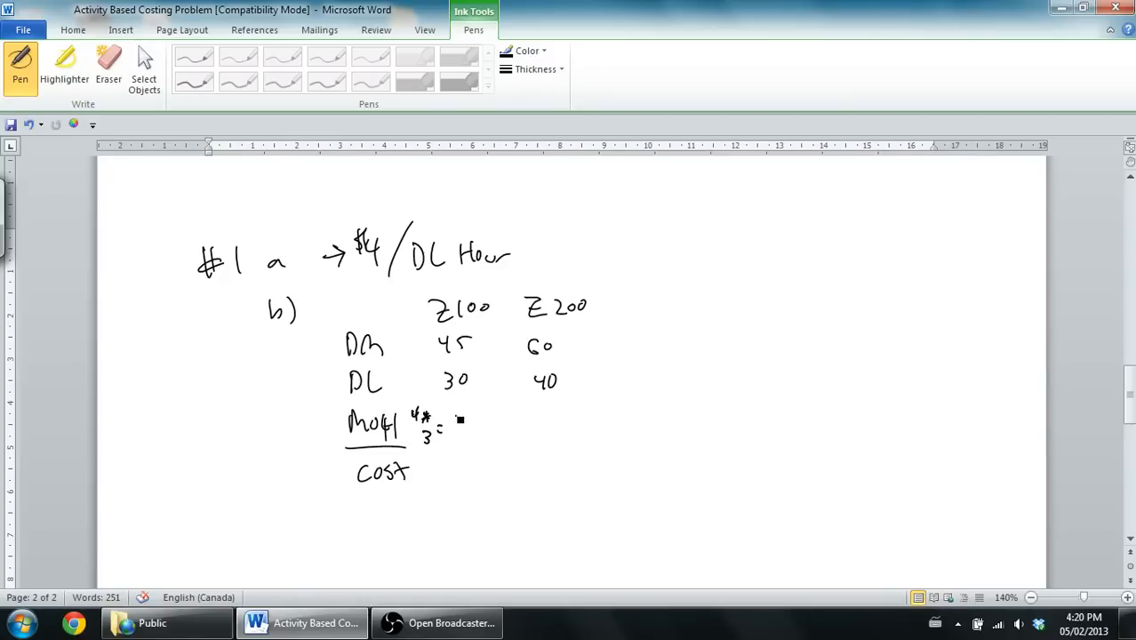
{"action": "left_click_drag", "start_coordinate": [449, 425], "coordinate": [484, 426]}
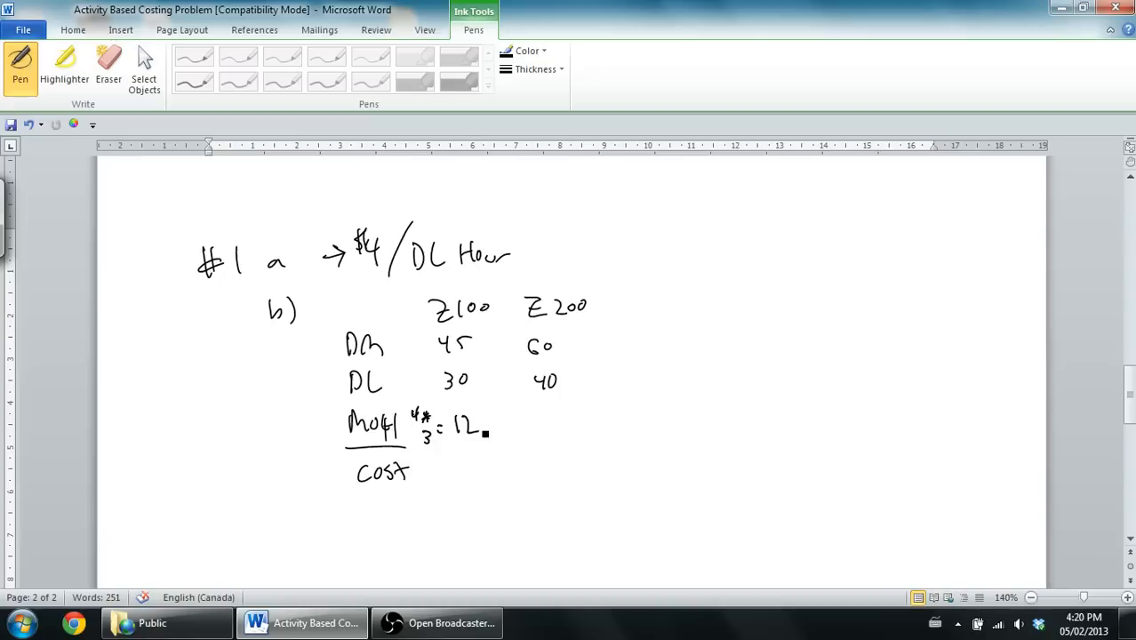
{"action": "mouse_move", "coordinate": [516, 405]}
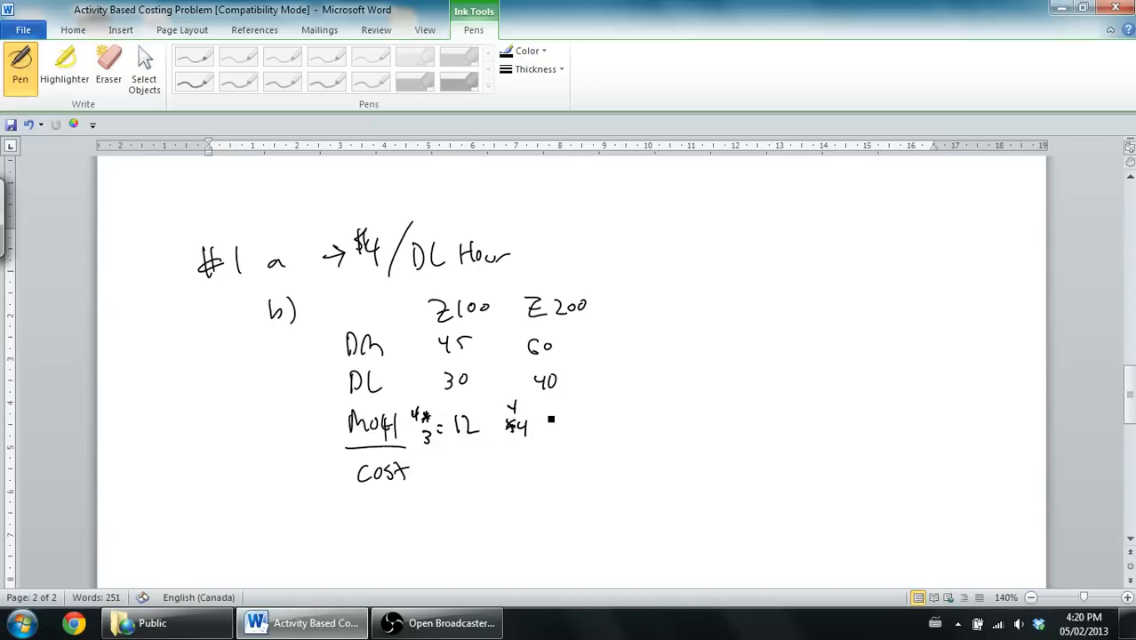
{"action": "left_click_drag", "start_coordinate": [534, 424], "coordinate": [560, 431]}
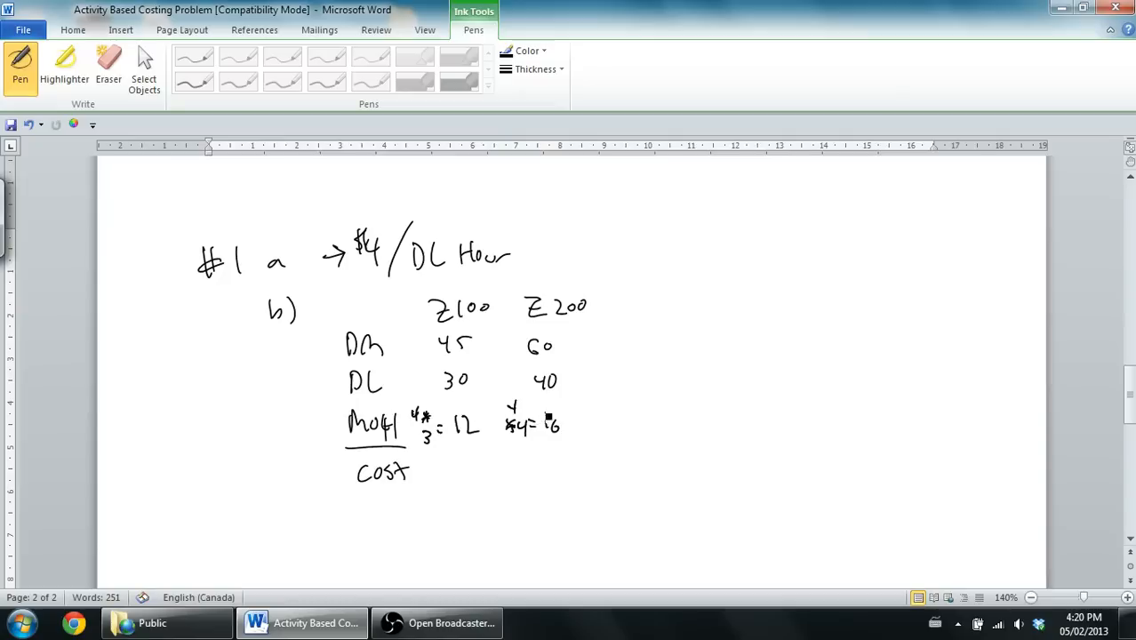
{"action": "left_click_drag", "start_coordinate": [444, 454], "coordinate": [482, 445]}
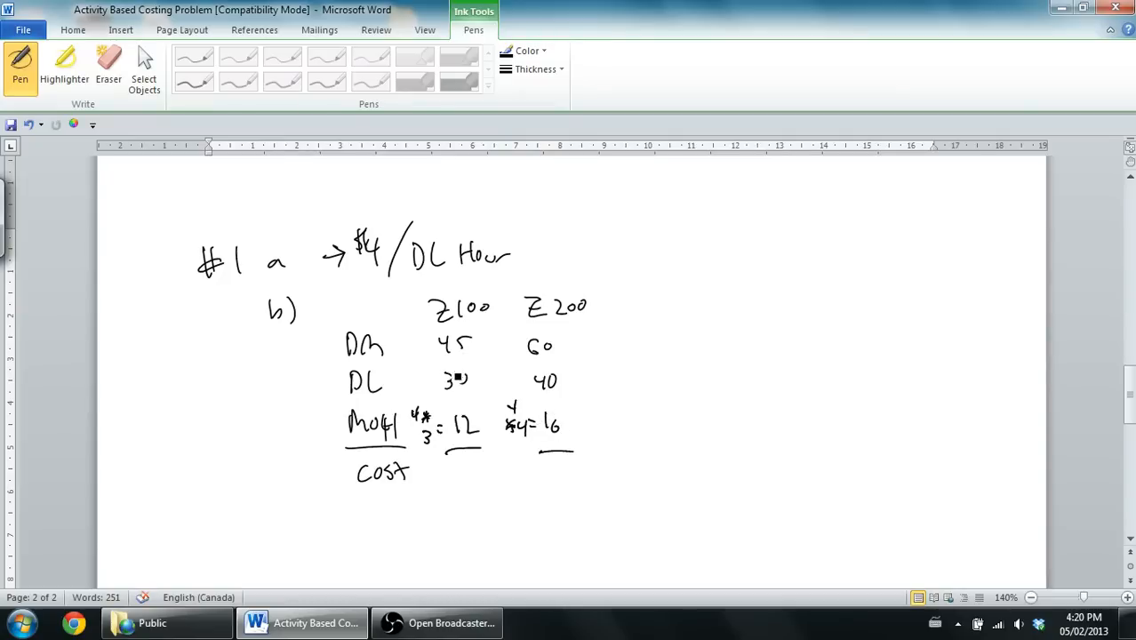
{"action": "left_click_drag", "start_coordinate": [445, 462], "coordinate": [485, 471]}
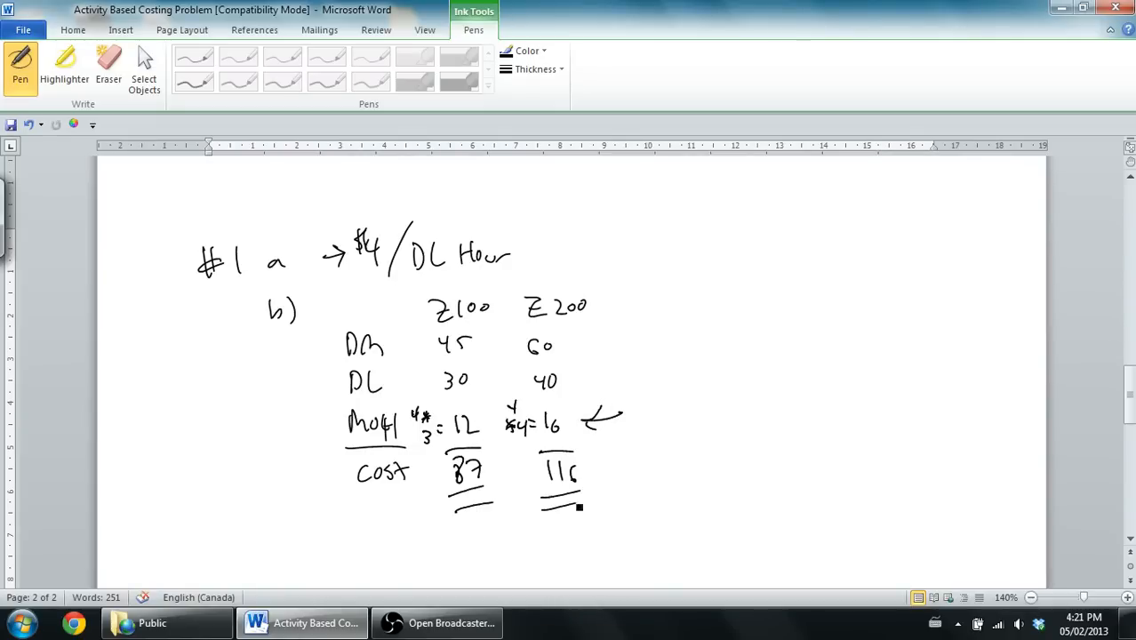
{"action": "left_click", "coordinate": [427, 345]}
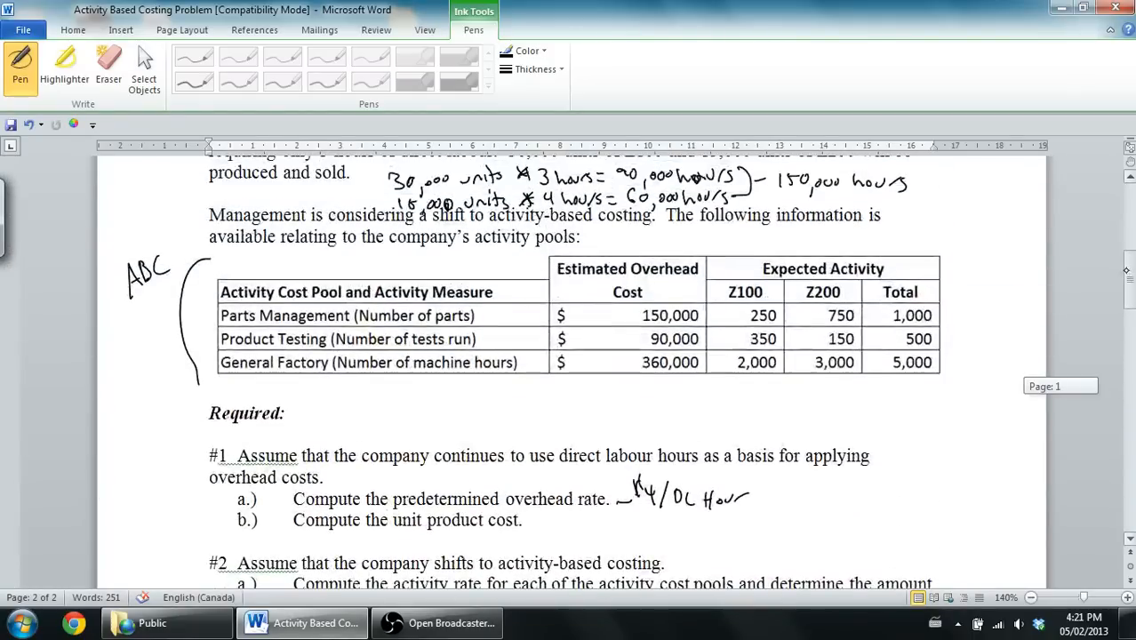
Scroll to page 1 to check figures and back to page 2's table
{"action": "scroll", "scroll_direction": "down", "scroll_amount": 3}
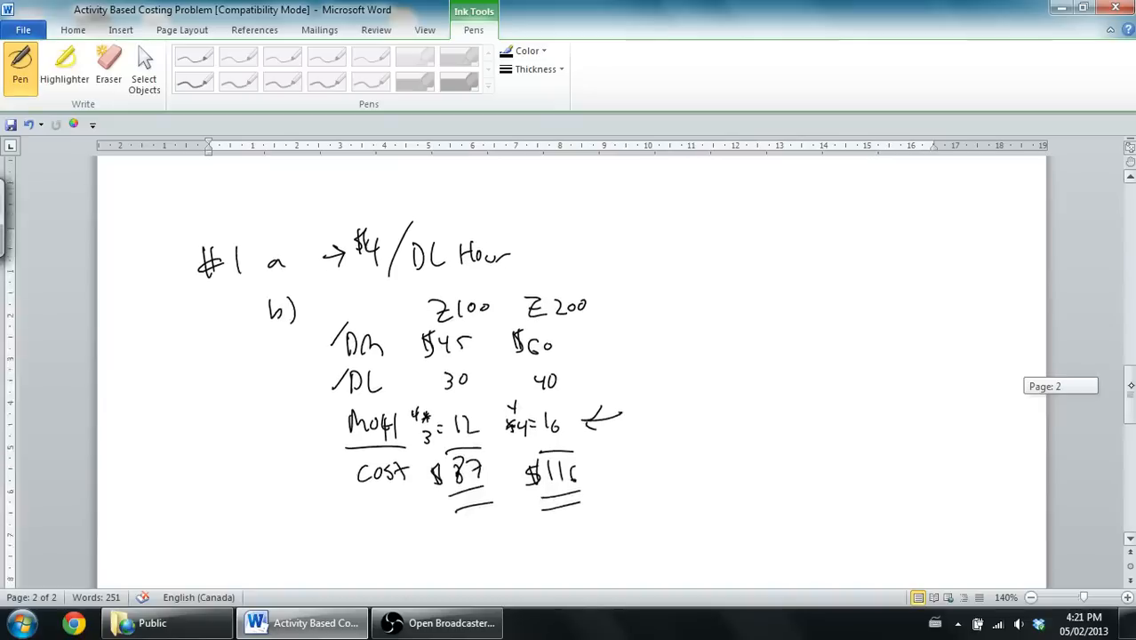
{"action": "scroll", "scroll_direction": "down", "scroll_amount": 3}
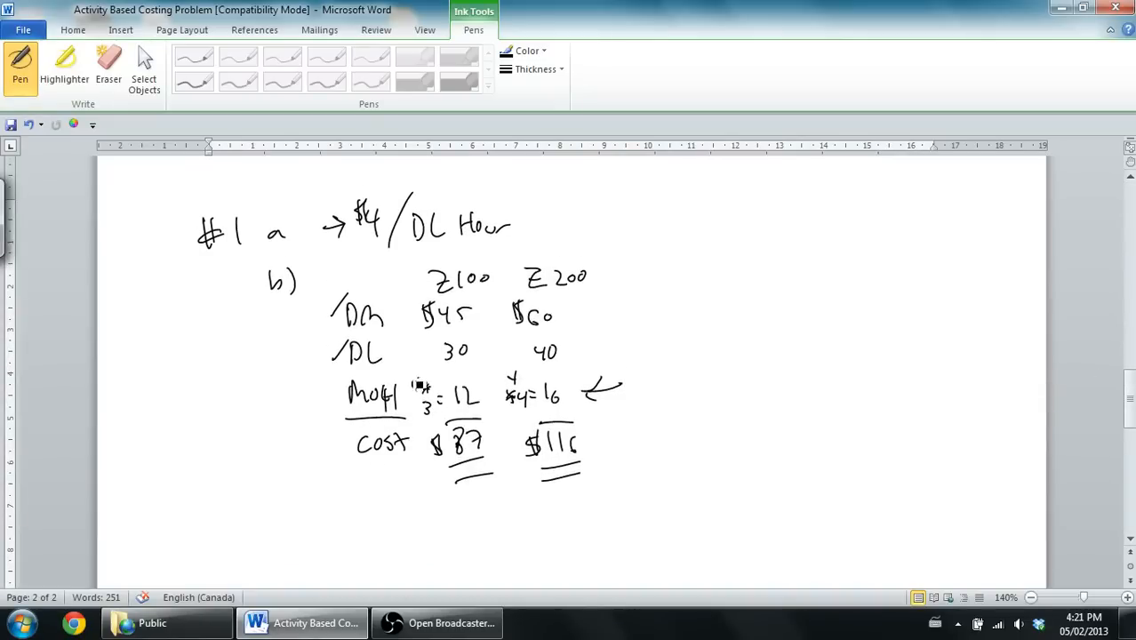